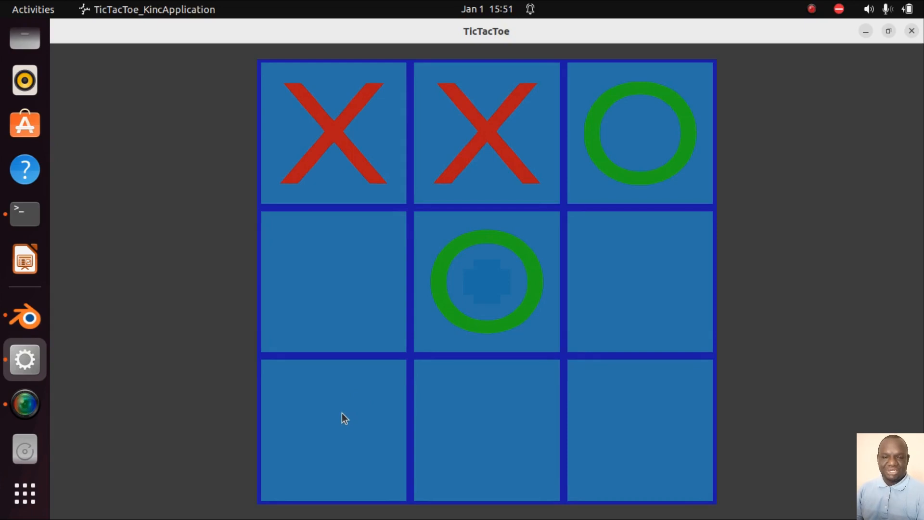
# Step: Mark the bottom-left, middle-left, middle-right, bottom-right and bottom-middle cells with crosses and circles
pyautogui.click(333, 430)
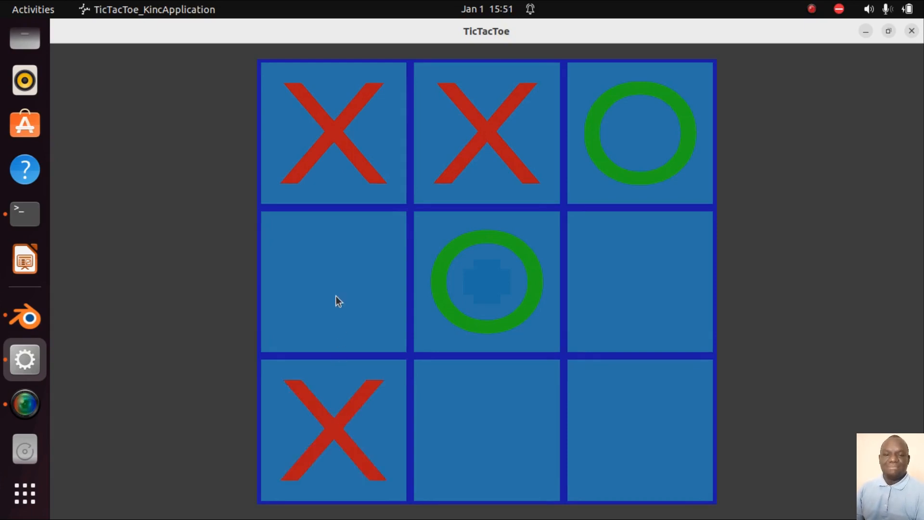
pyautogui.click(334, 282)
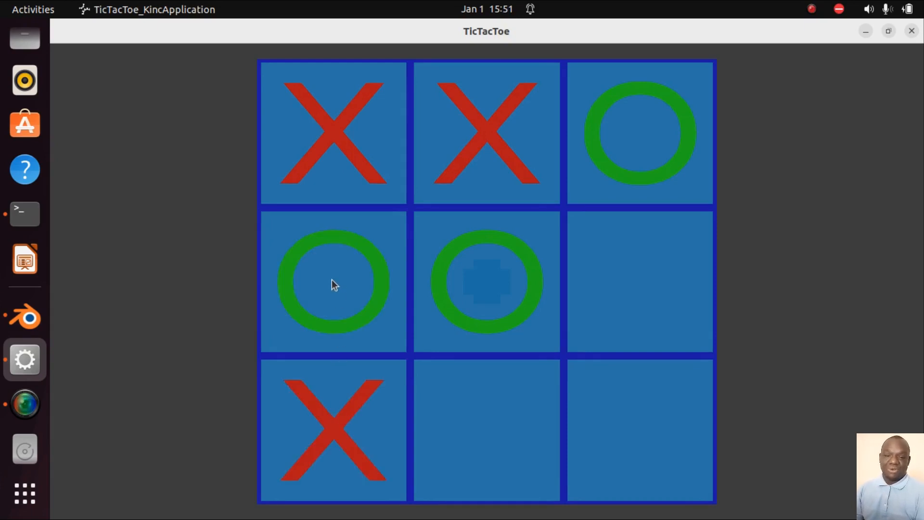
pyautogui.click(640, 282)
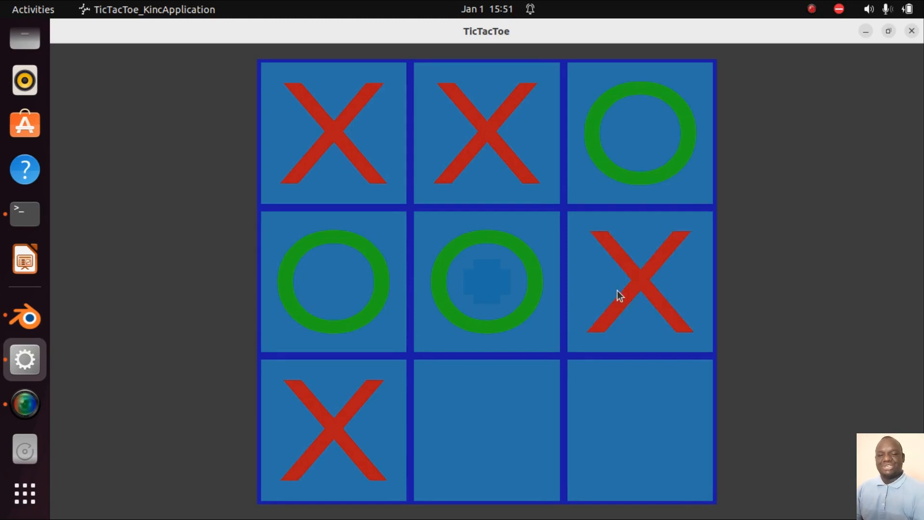
pyautogui.moveTo(627, 431)
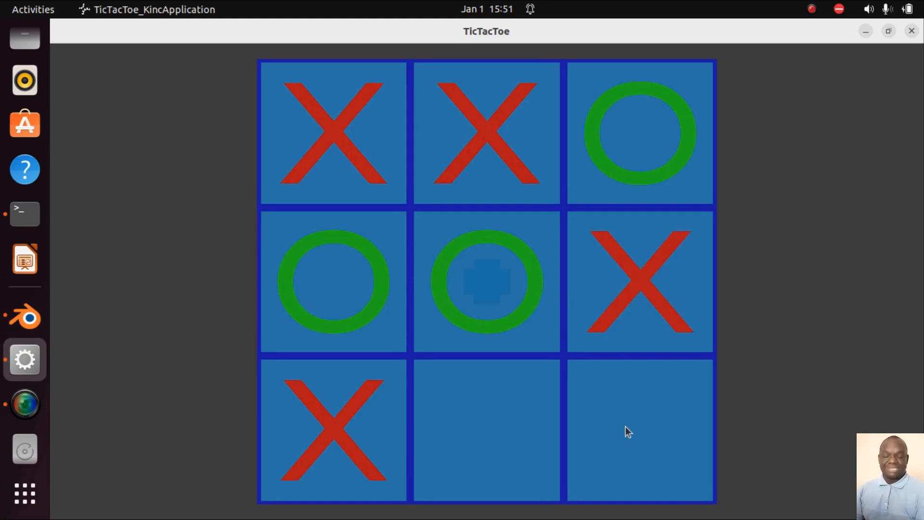
pyautogui.click(640, 431)
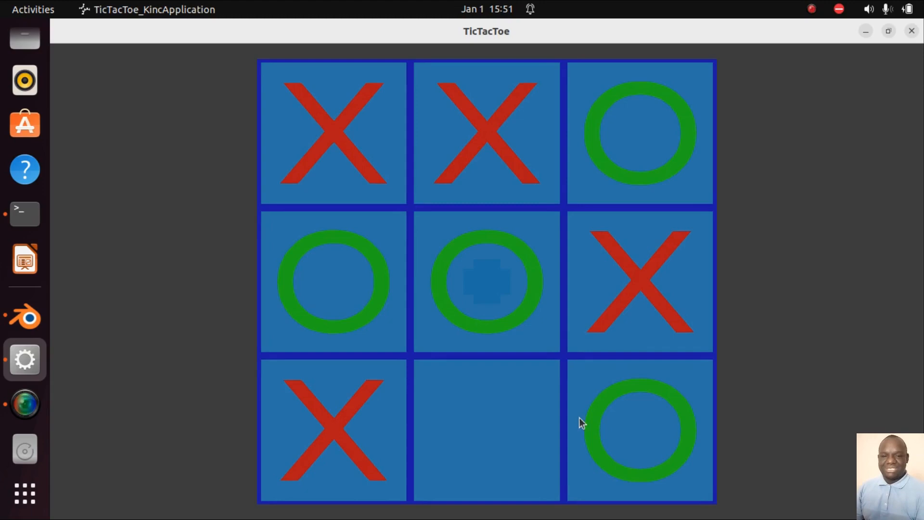
pyautogui.click(486, 430)
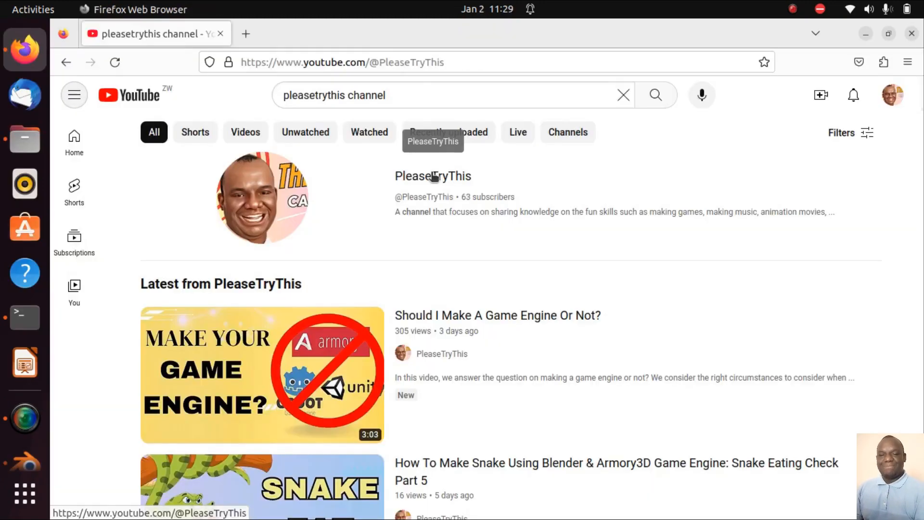
# Step: Open the PleaseTryThis channel and scroll down its Home tab through videos and Shorts
pyautogui.click(433, 176)
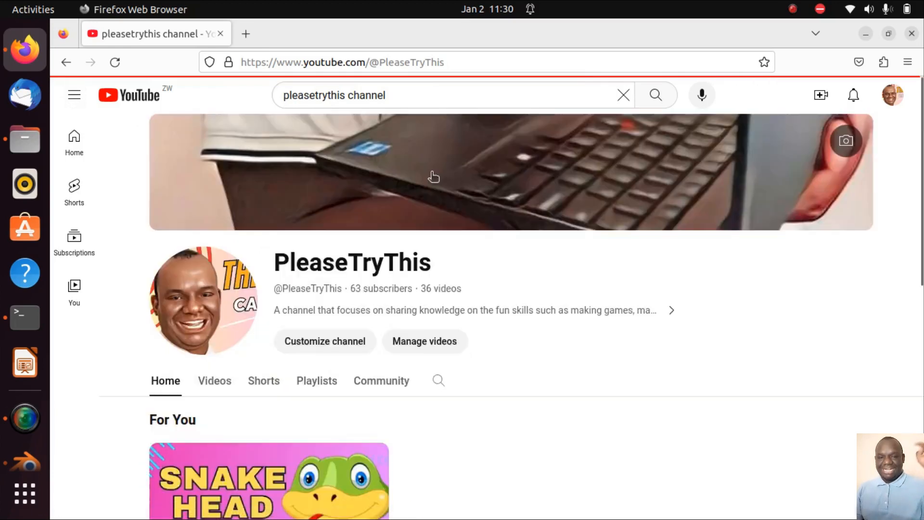
pyautogui.scroll(-3)
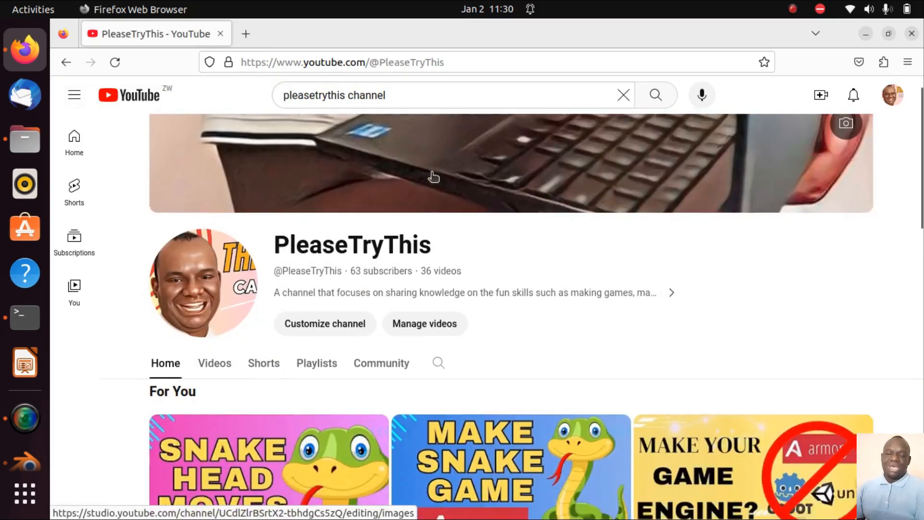
pyautogui.scroll(-3)
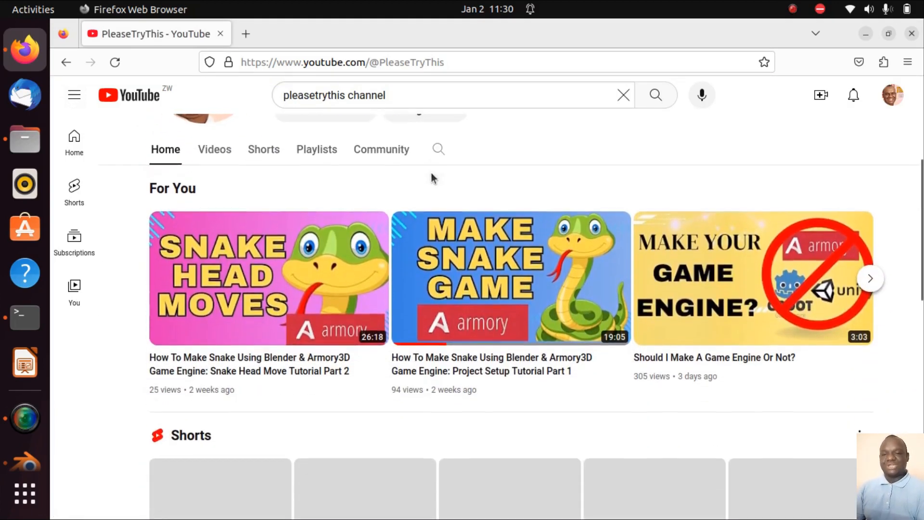
pyautogui.scroll(-3)
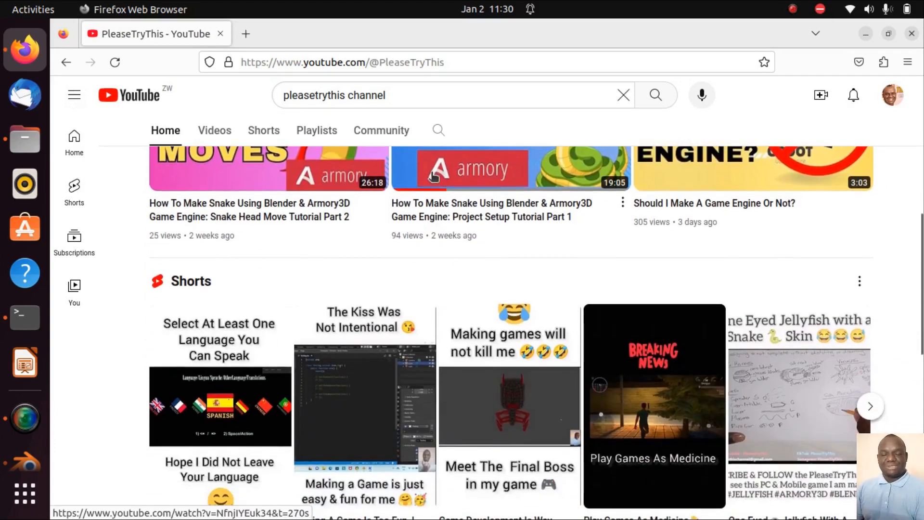
pyautogui.scroll(-3)
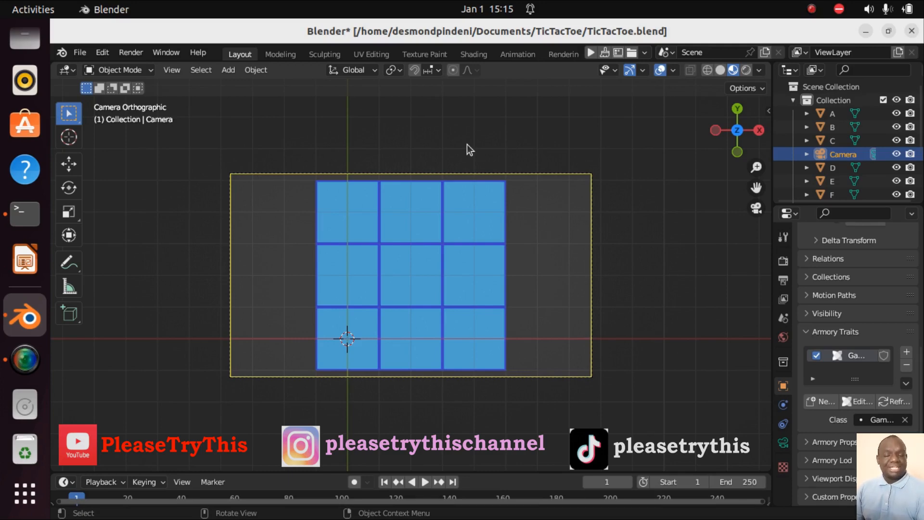
pyautogui.moveTo(492, 67)
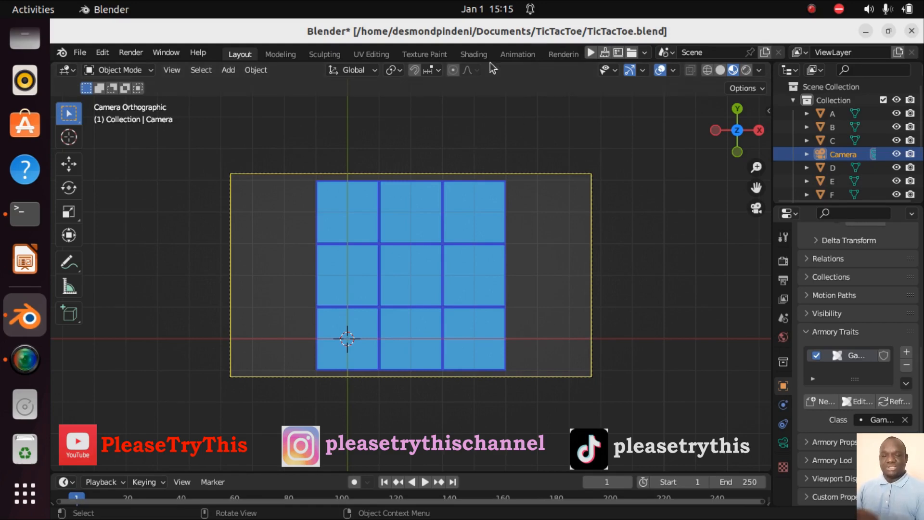
pyautogui.moveTo(386, 324)
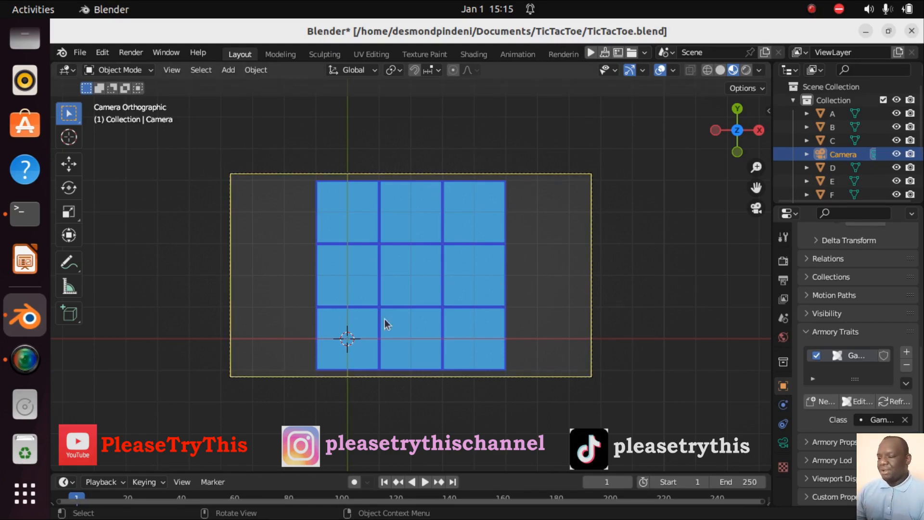
pyautogui.moveTo(481, 351)
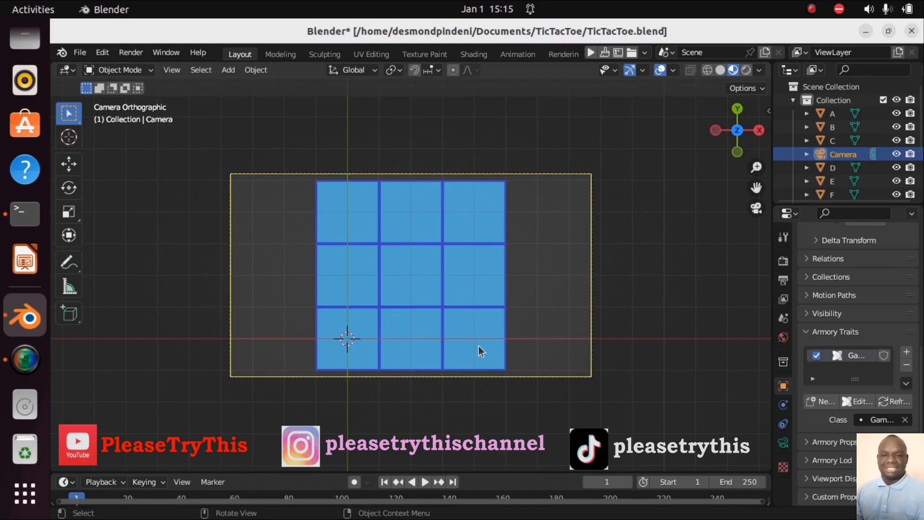
pyautogui.scroll(-3)
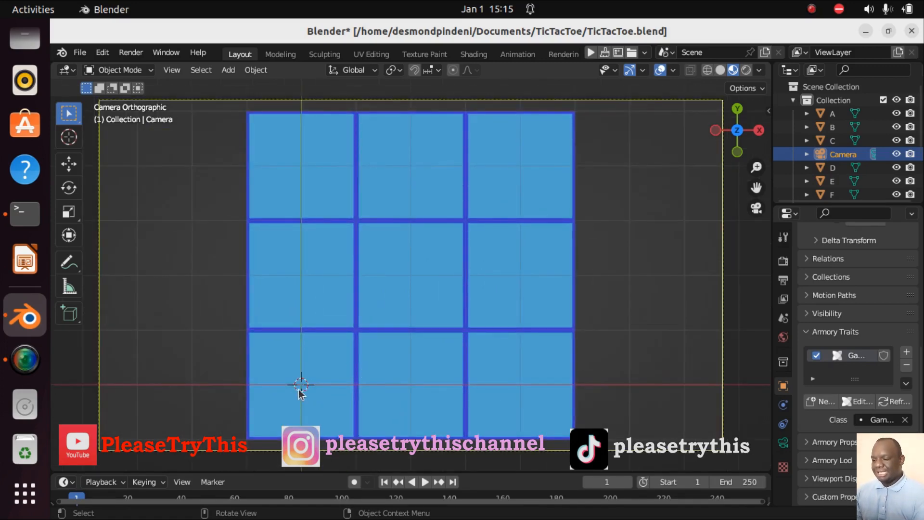
pyautogui.scroll(-3)
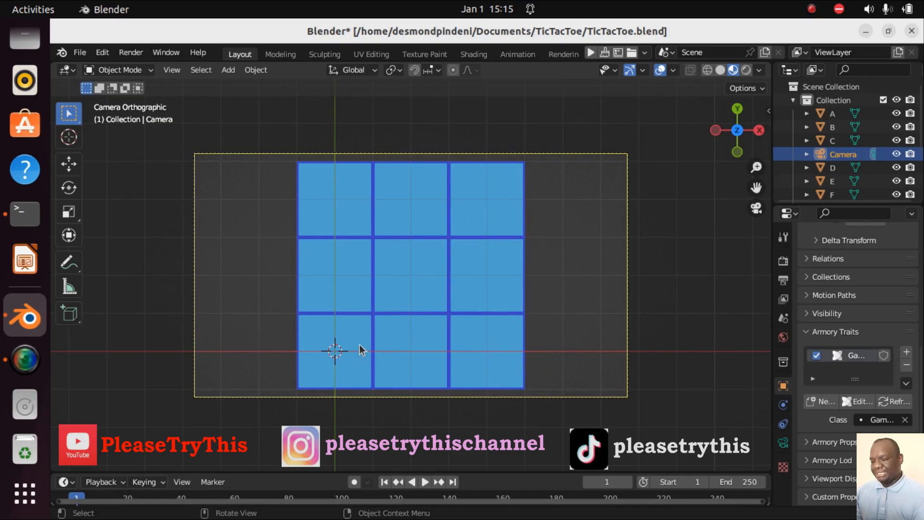
pyautogui.moveTo(371, 338)
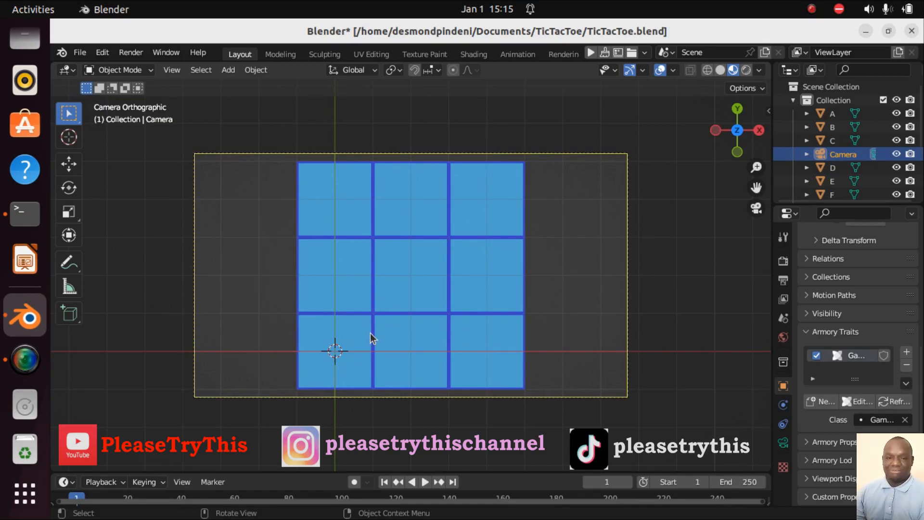
# Step: Add a text object in the bottom-left cell and change its content to X
pyautogui.click(228, 69)
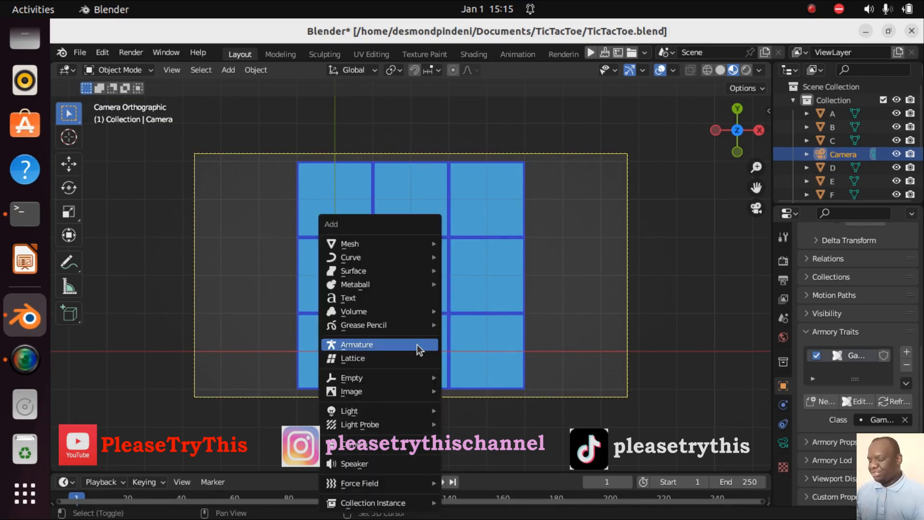
pyautogui.click(348, 298)
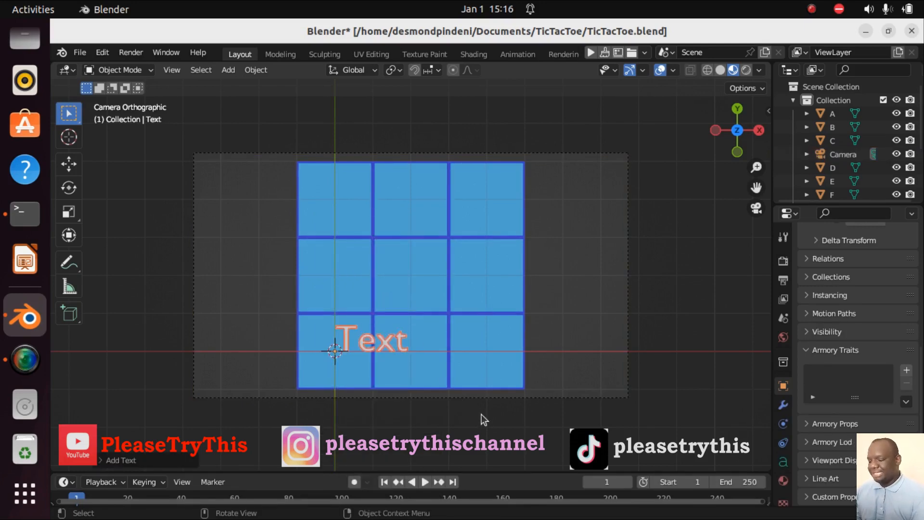
pyautogui.press('Tab')
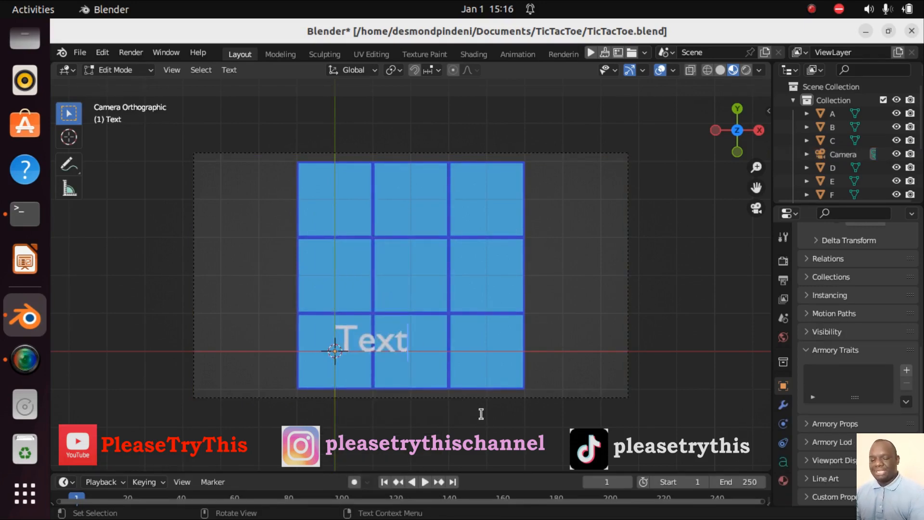
pyautogui.press('BackSpace')
pyautogui.write('X')
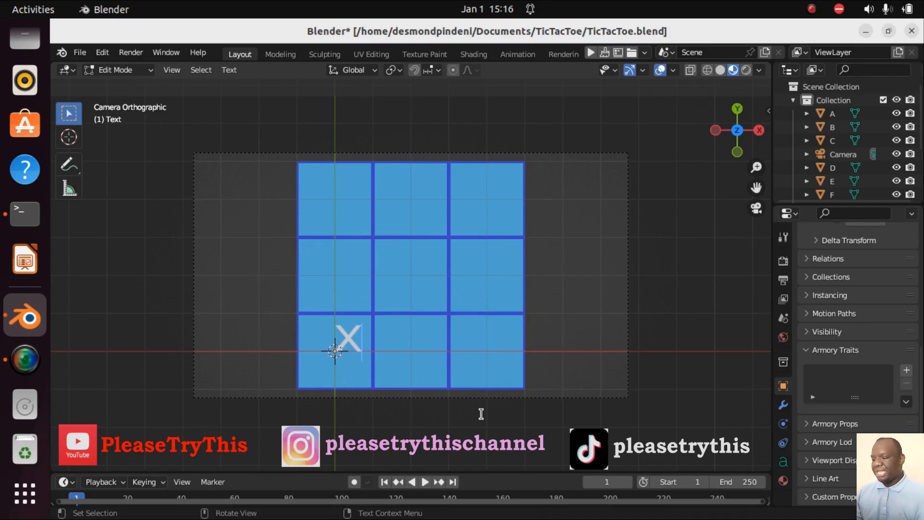
pyautogui.press('Tab')
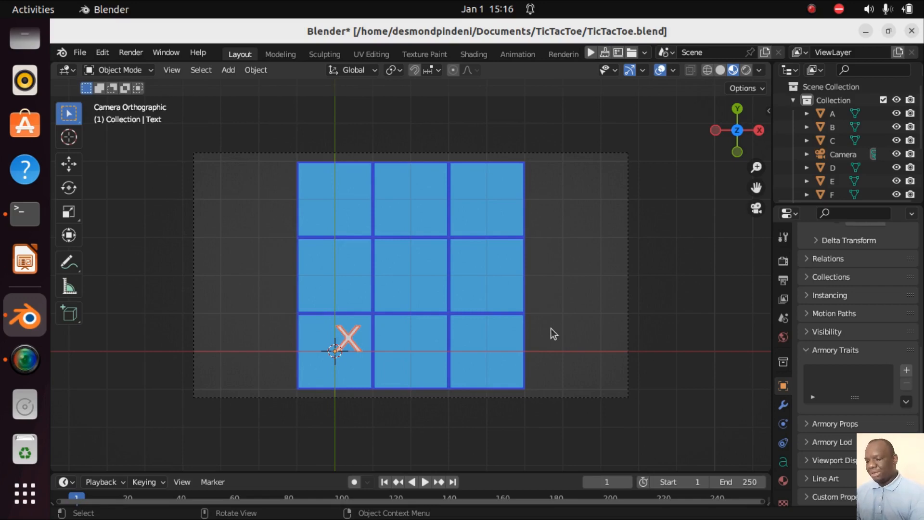
# Step: Centre the X in the bottom-left cell and scale it by 2
pyautogui.press('g')
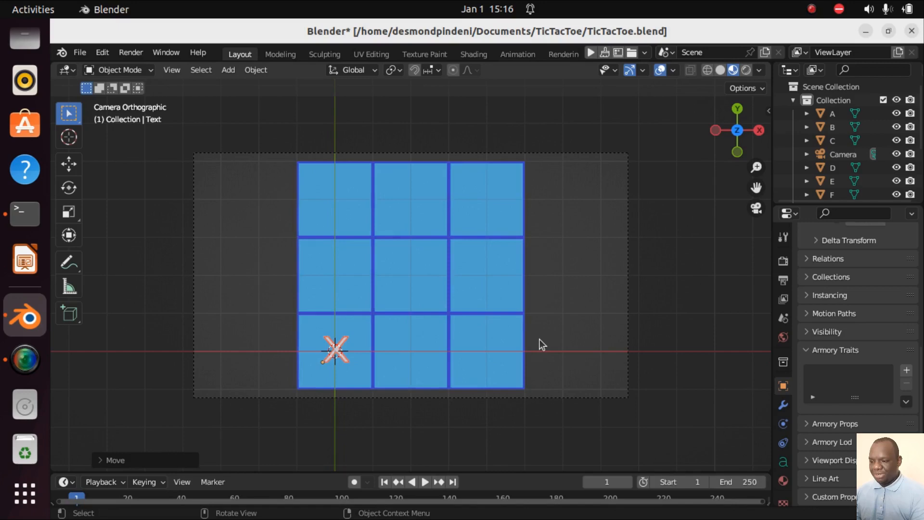
pyautogui.moveTo(616, 357)
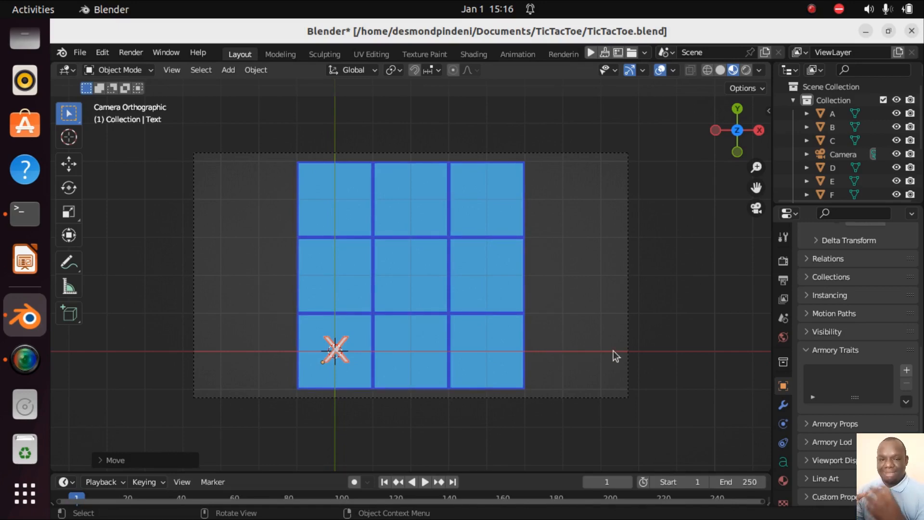
pyautogui.press('s')
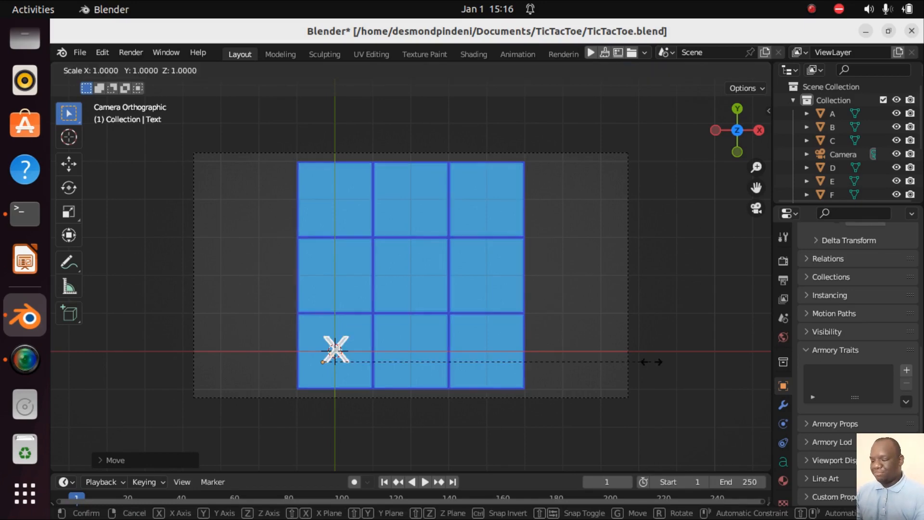
pyautogui.write('2')
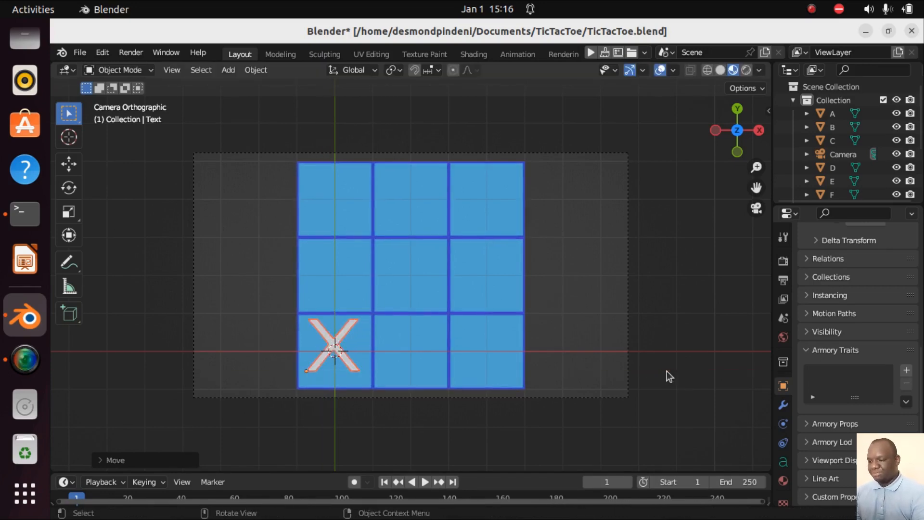
pyautogui.press('g')
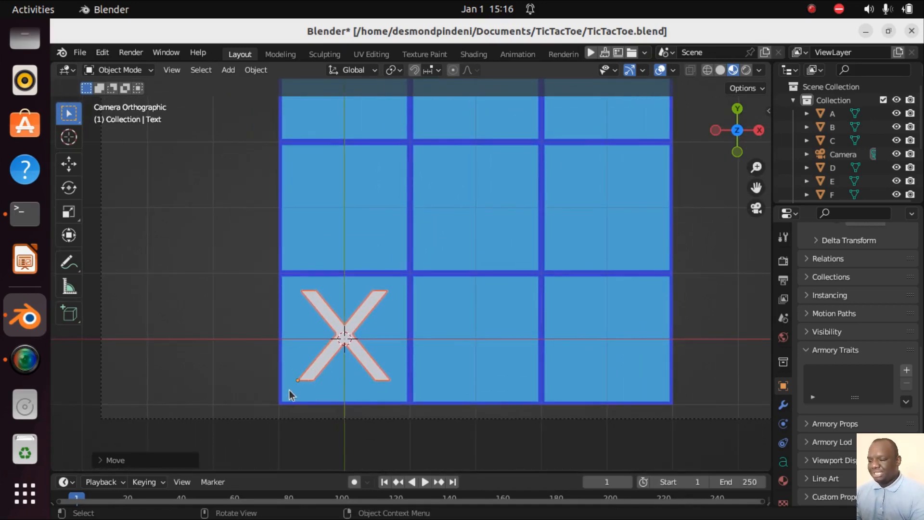
pyautogui.moveTo(299, 387)
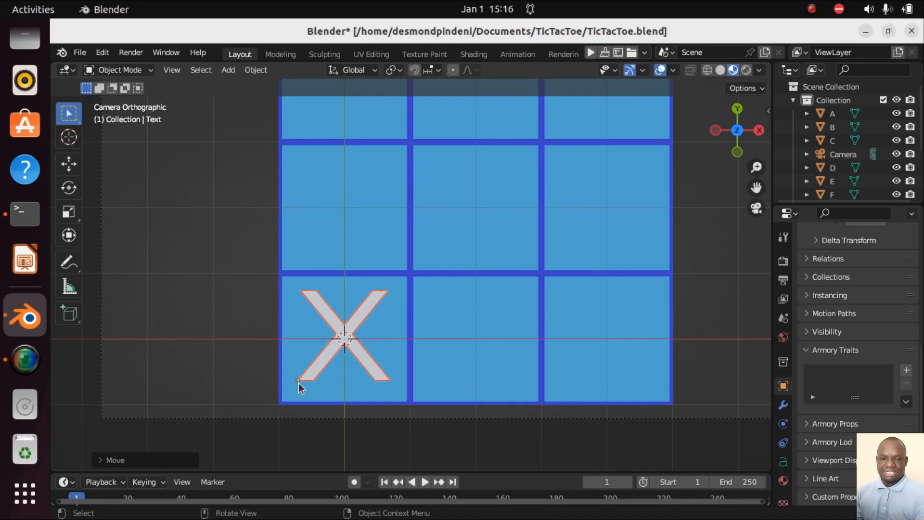
pyautogui.moveTo(299, 384)
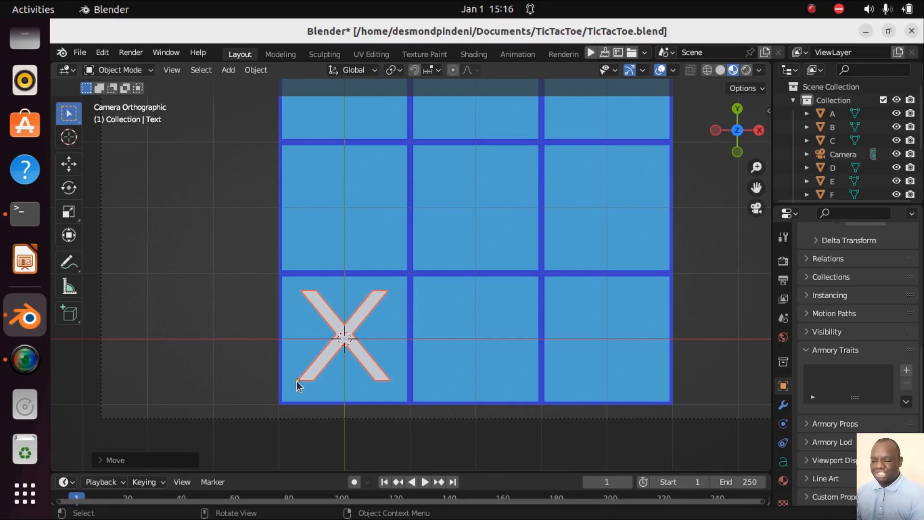
pyautogui.moveTo(345, 339)
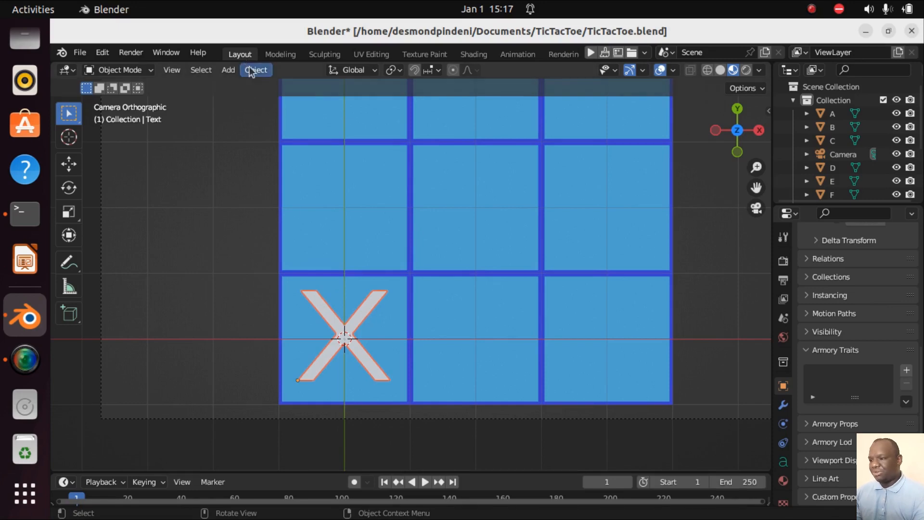
# Step: Set the X's origin to Center of Mass (Surface) from the Object menu
pyautogui.click(256, 70)
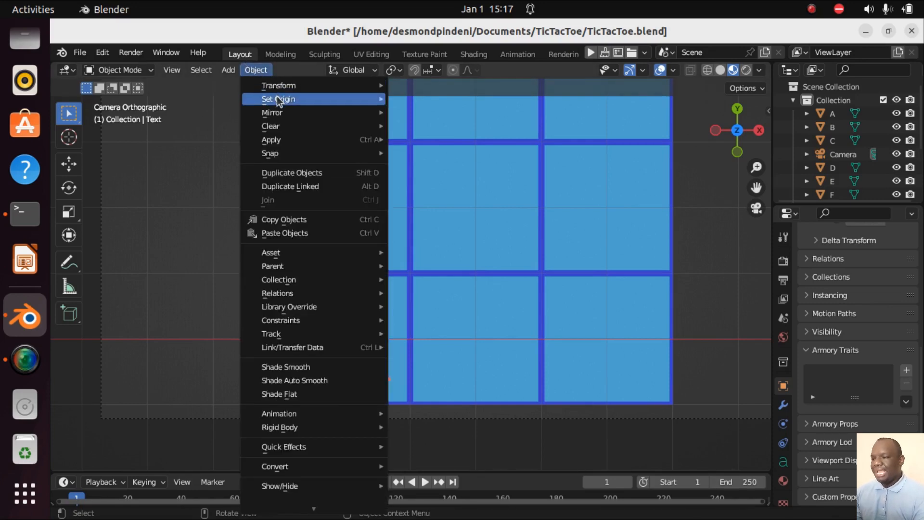
pyautogui.moveTo(278, 98)
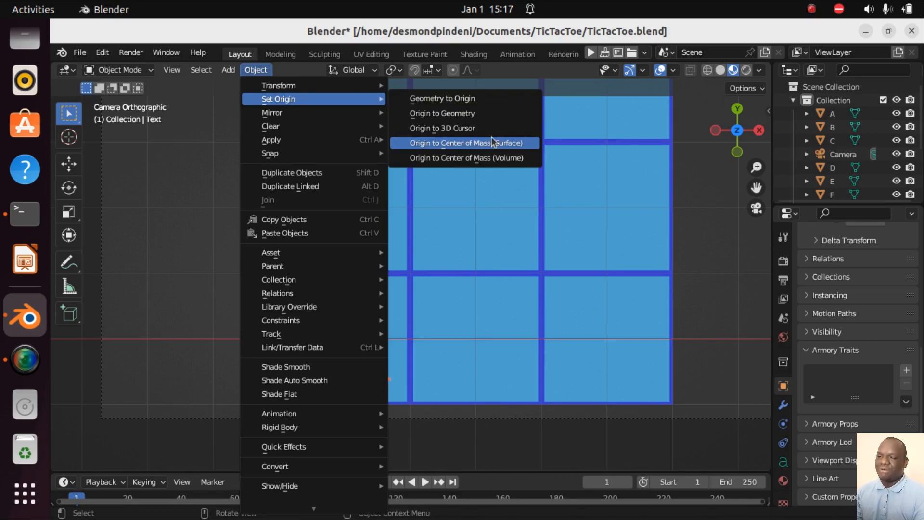
pyautogui.click(466, 143)
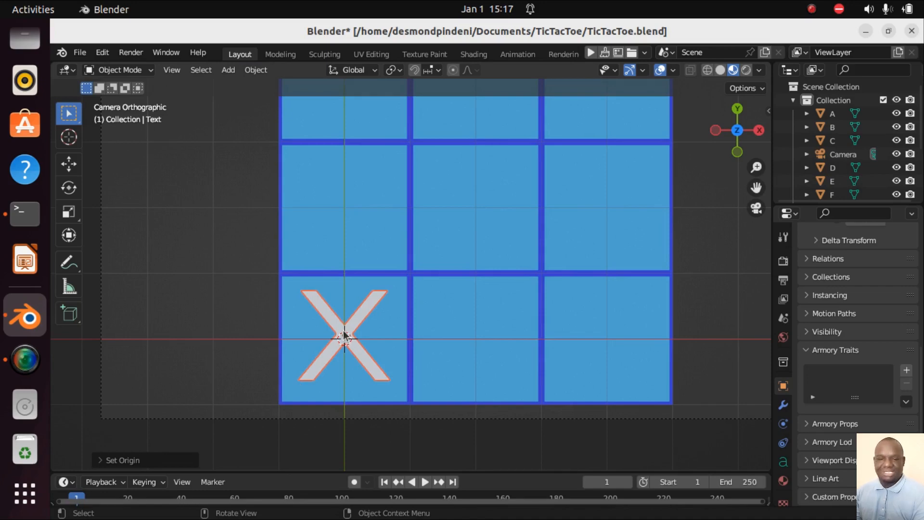
pyautogui.moveTo(525, 300)
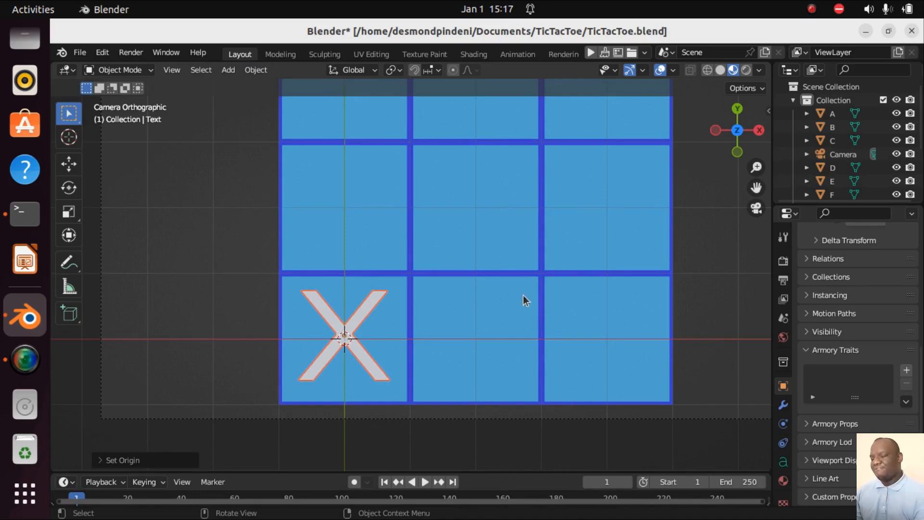
pyautogui.scroll(-3)
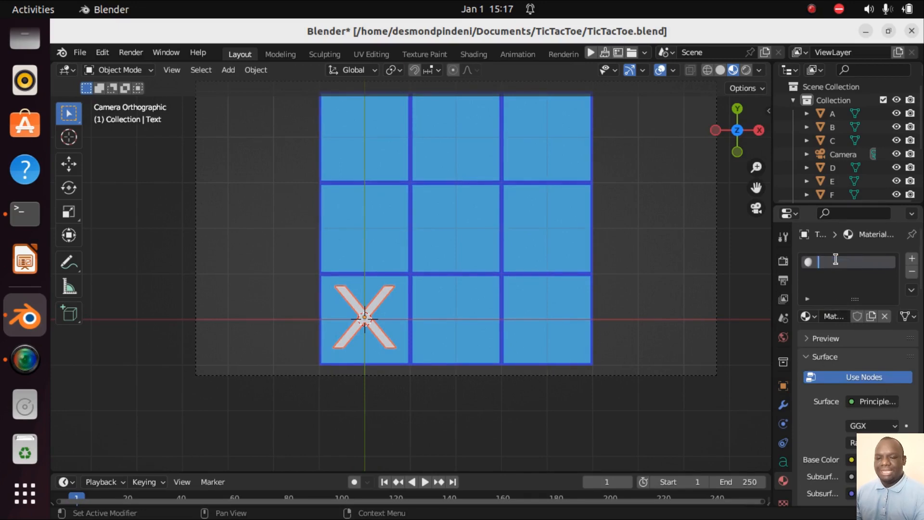
# Step: Name the X's material 'cross', colour it red, then select the board plane and bottom-middle cell
pyautogui.write('cross')
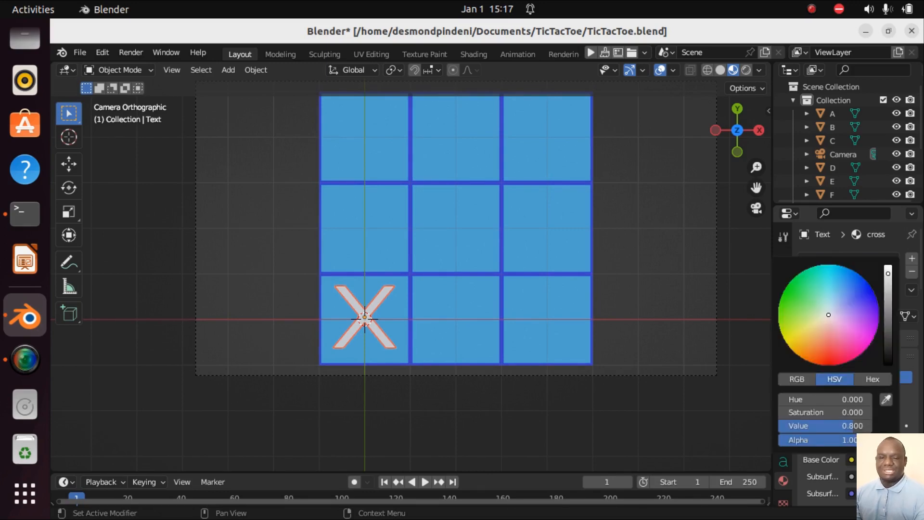
pyautogui.moveTo(828, 317)
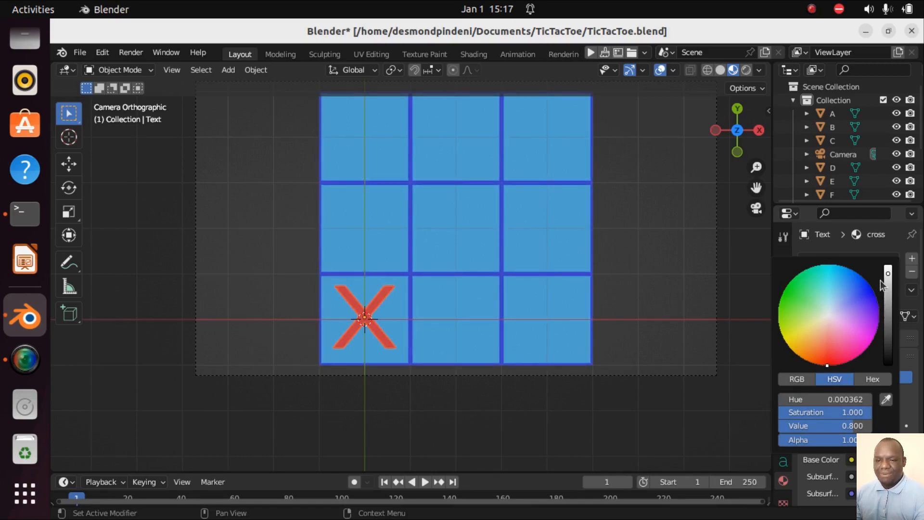
pyautogui.moveTo(888, 273); pyautogui.dragTo(889, 268)
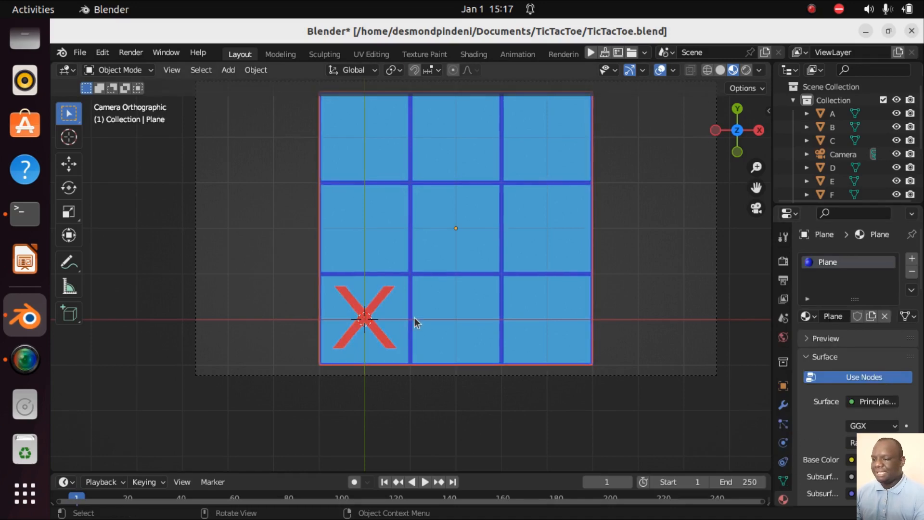
pyautogui.click(456, 320)
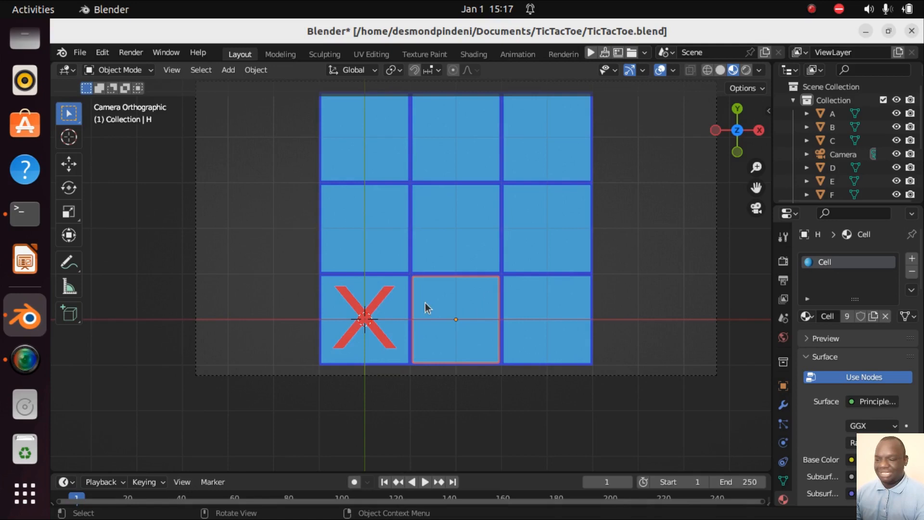
pyautogui.click(365, 318)
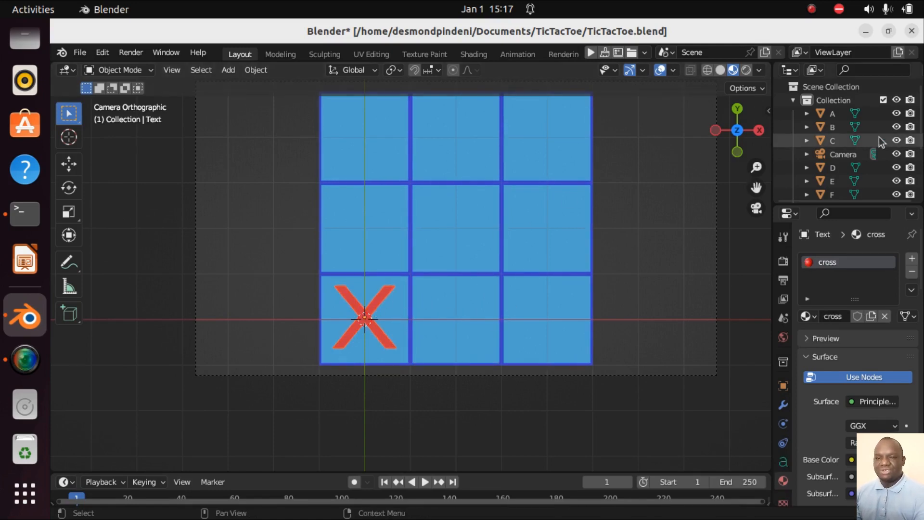
# Step: Rename the X text object to 'cross' in the Outliner
pyautogui.click(838, 189)
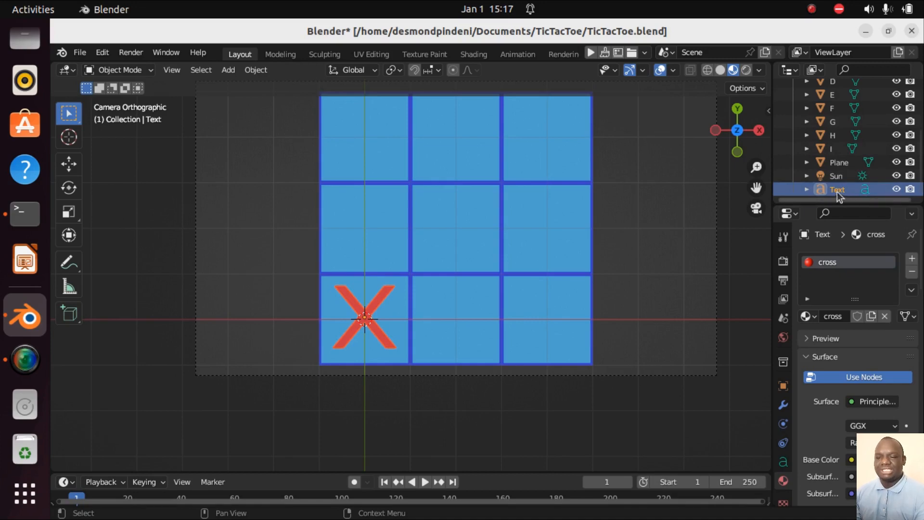
pyautogui.doubleClick(837, 189)
pyautogui.write('cross')
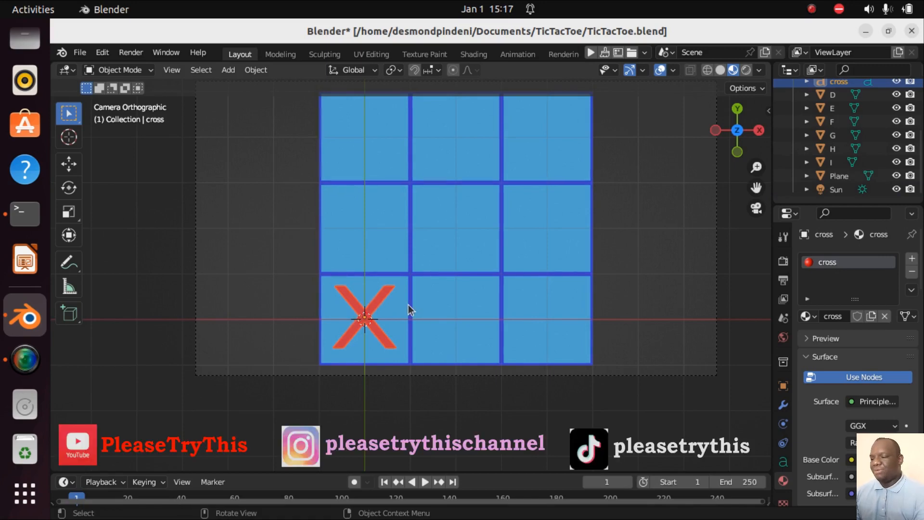
pyautogui.scroll(-3)
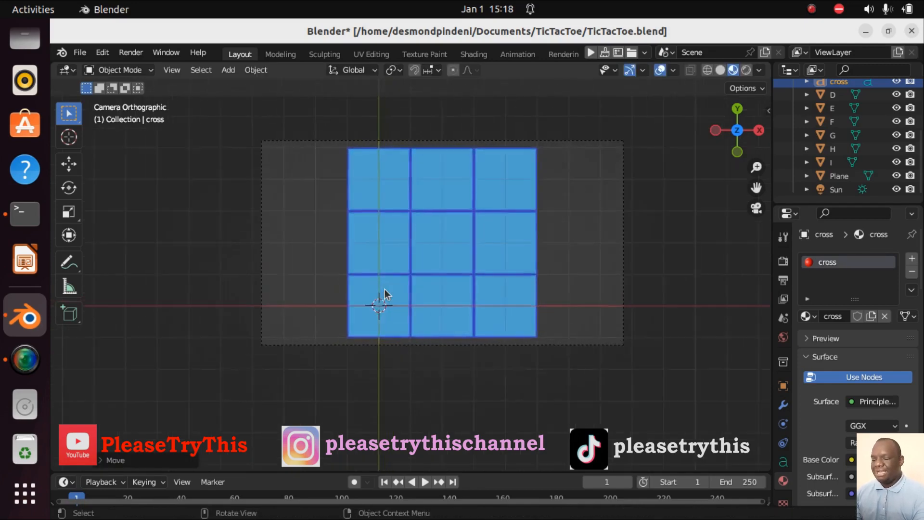
pyautogui.scroll(3)
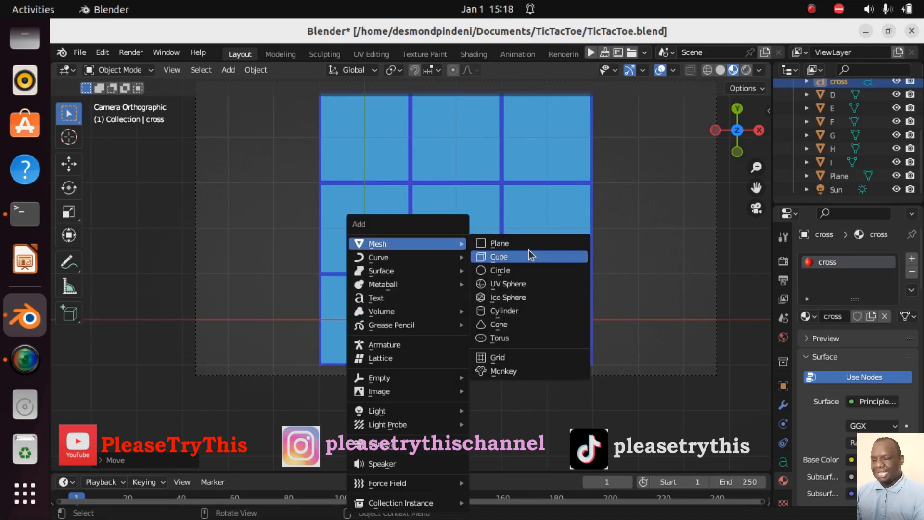
pyautogui.moveTo(382, 270)
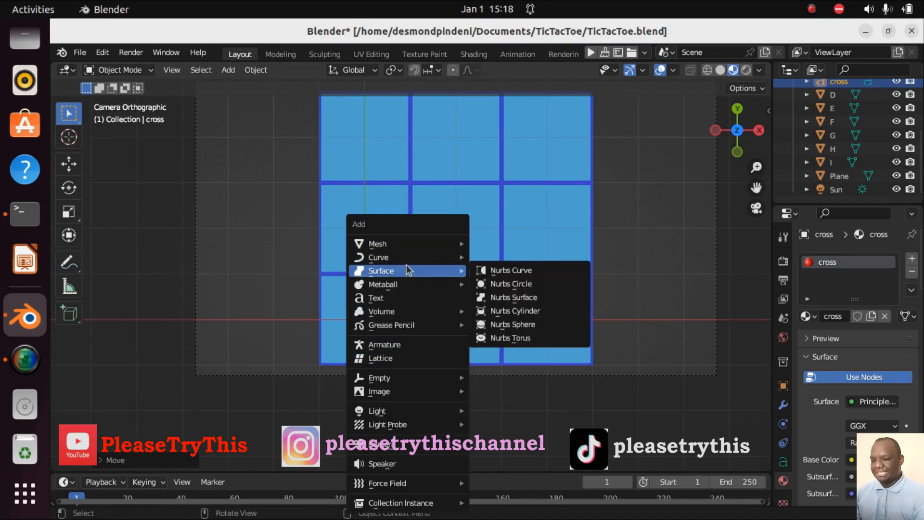
pyautogui.moveTo(380, 358)
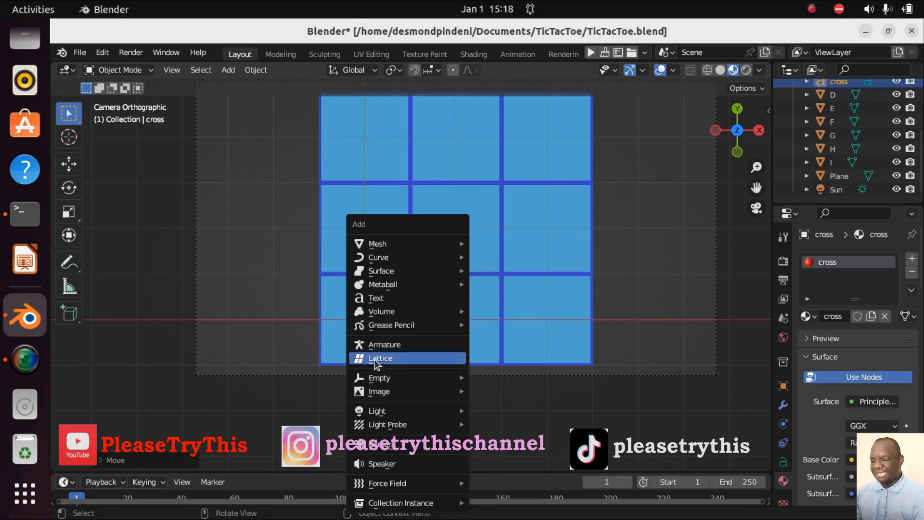
# Step: Add an O text object in the bottom-left cell and scale it by 2
pyautogui.click(376, 297)
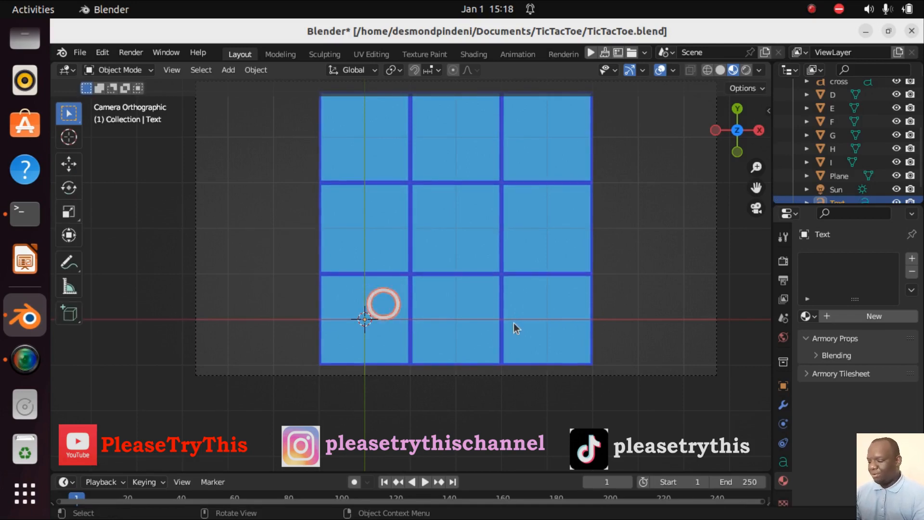
pyautogui.moveTo(431, 357)
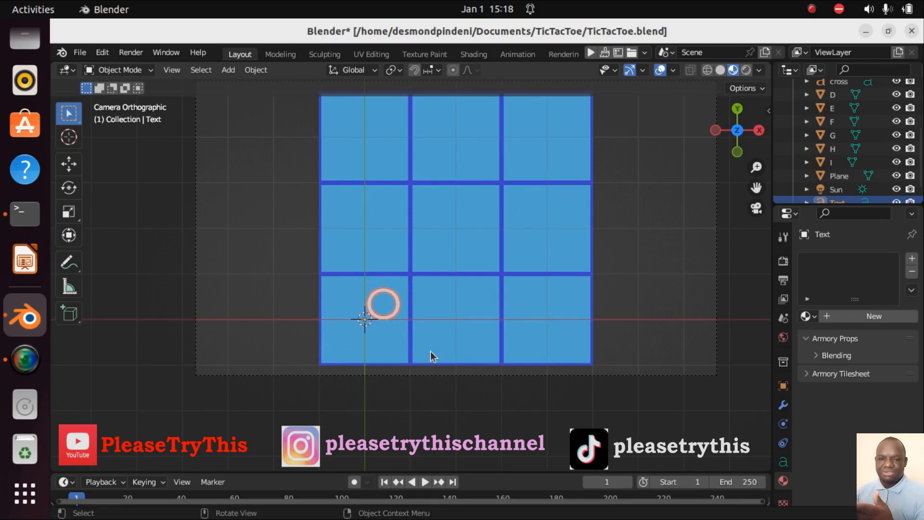
pyautogui.moveTo(533, 373)
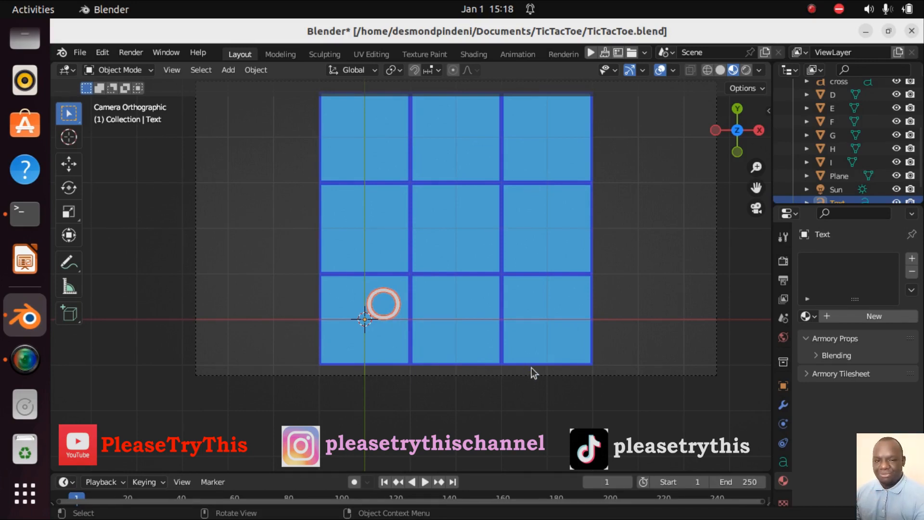
pyautogui.press('s')
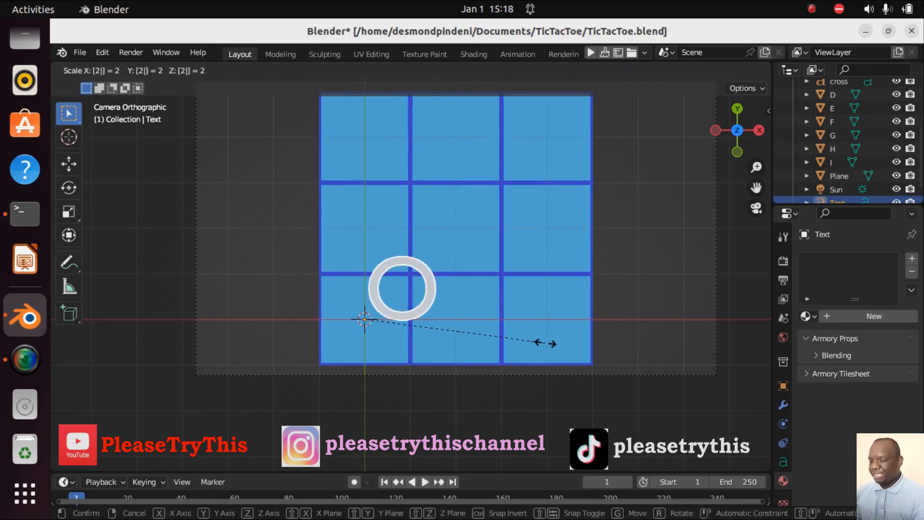
pyautogui.click(460, 345)
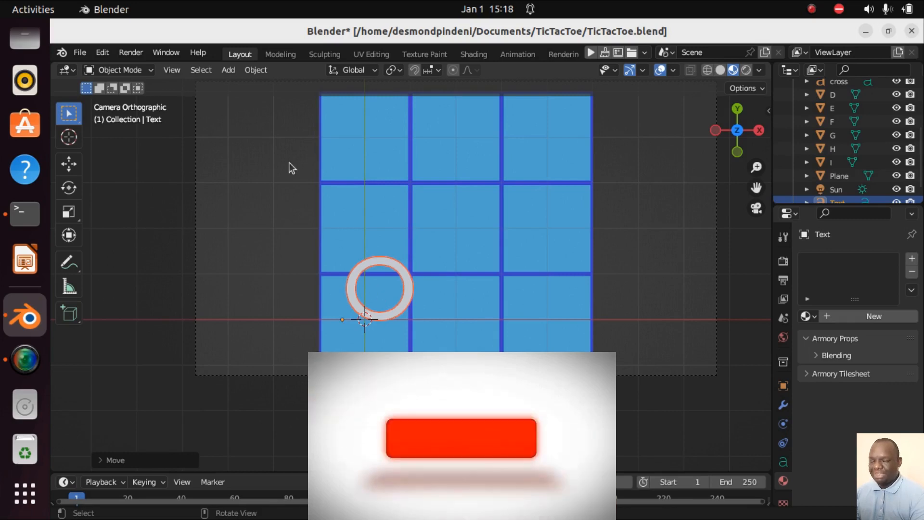
pyautogui.click(256, 69)
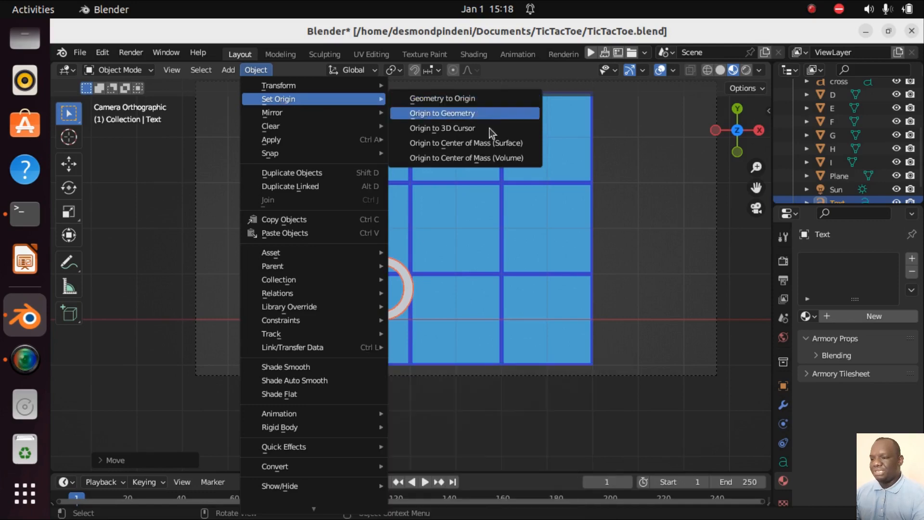
# Step: Set the ring's origin to its geometry centre
pyautogui.click(442, 113)
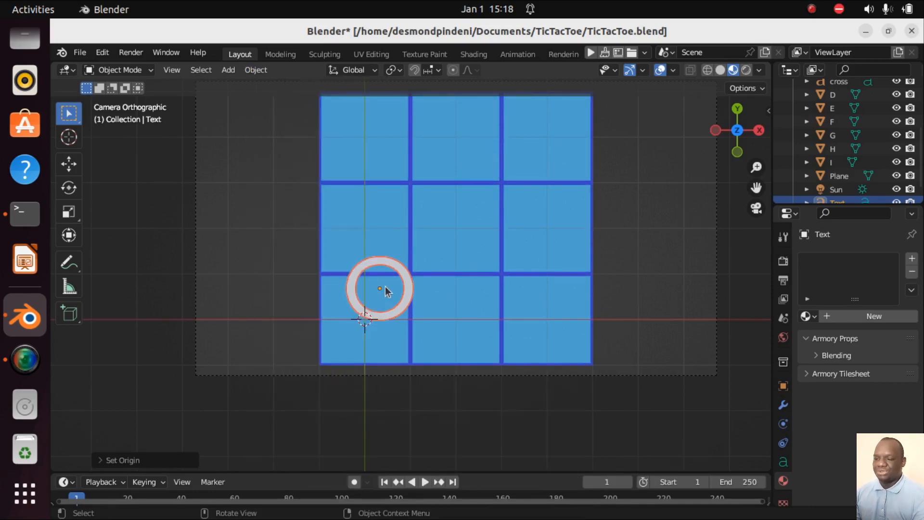
pyautogui.moveTo(381, 295)
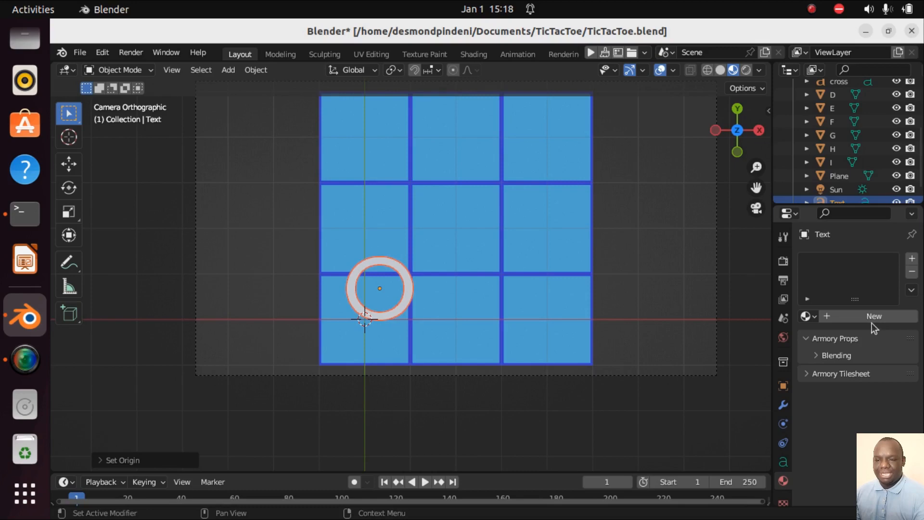
# Step: Create a material named 'nought' for the ring and make its base colour green
pyautogui.click(874, 316)
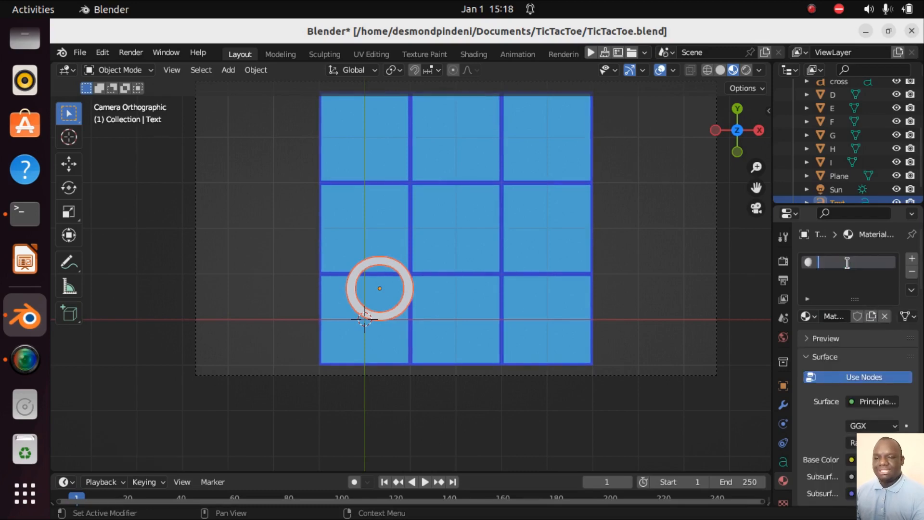
pyautogui.write('nought')
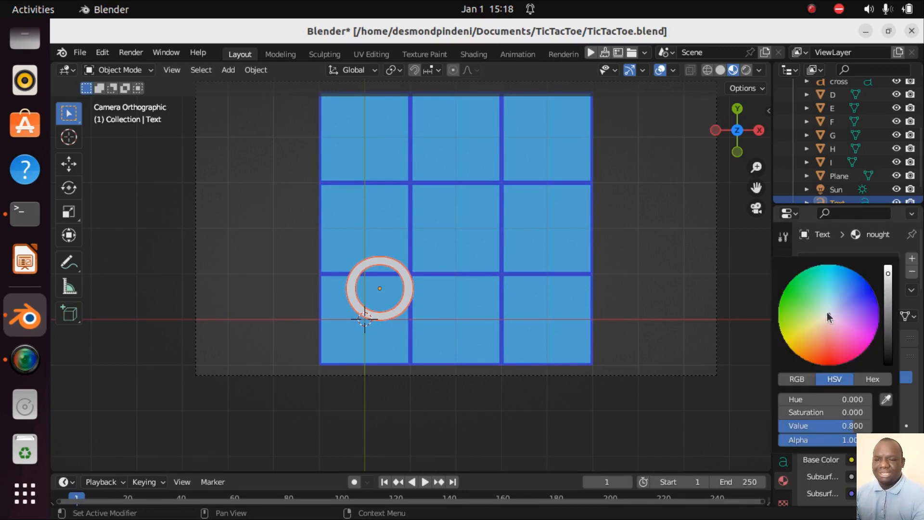
pyautogui.click(801, 301)
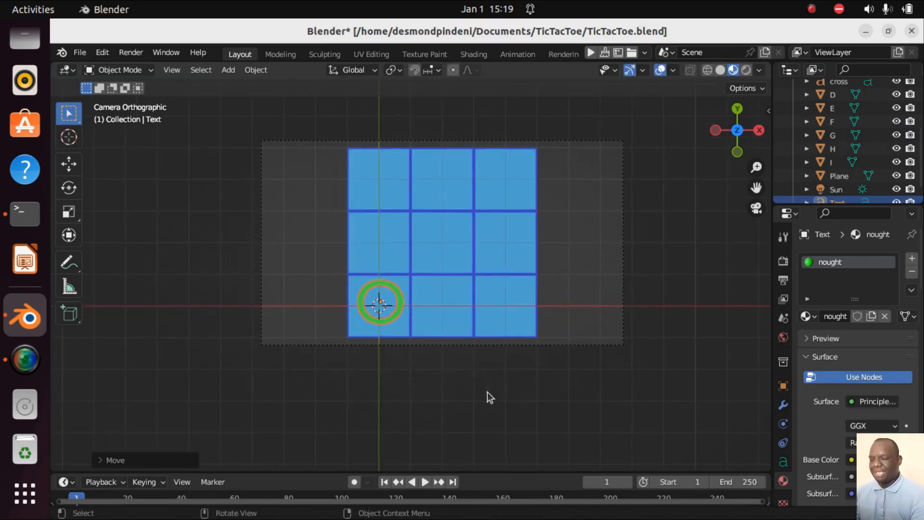
pyautogui.click(835, 190)
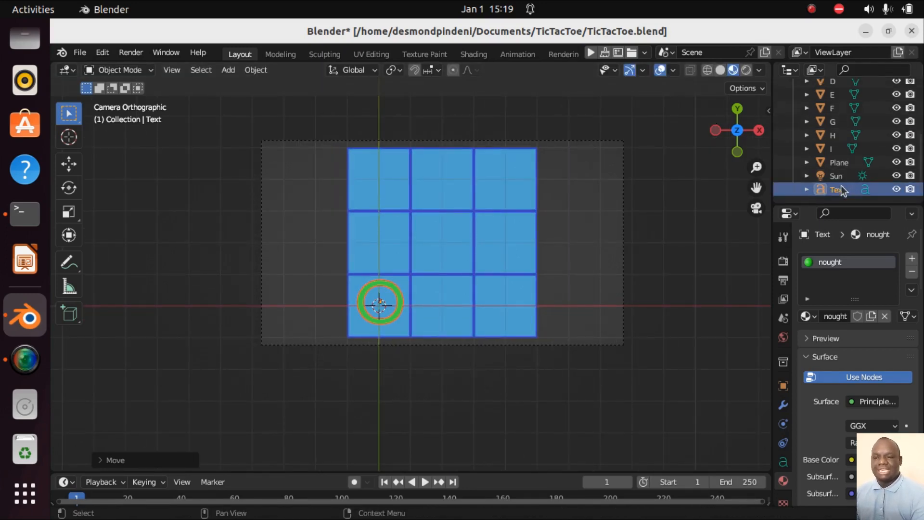
pyautogui.doubleClick(837, 189)
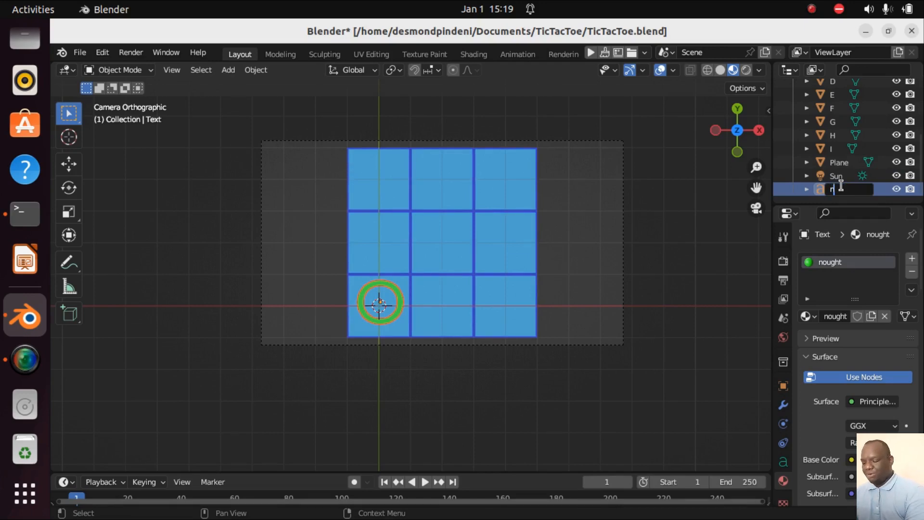
pyautogui.write('noughts')
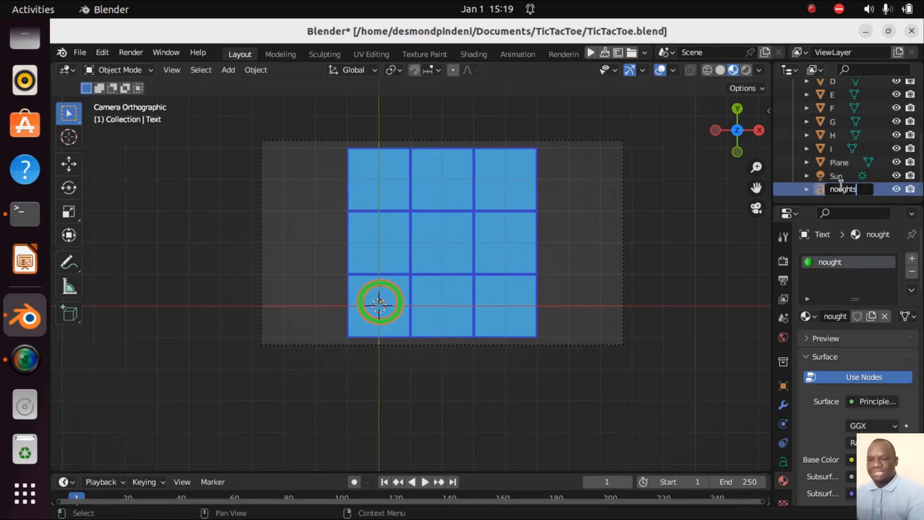
pyautogui.press('Return')
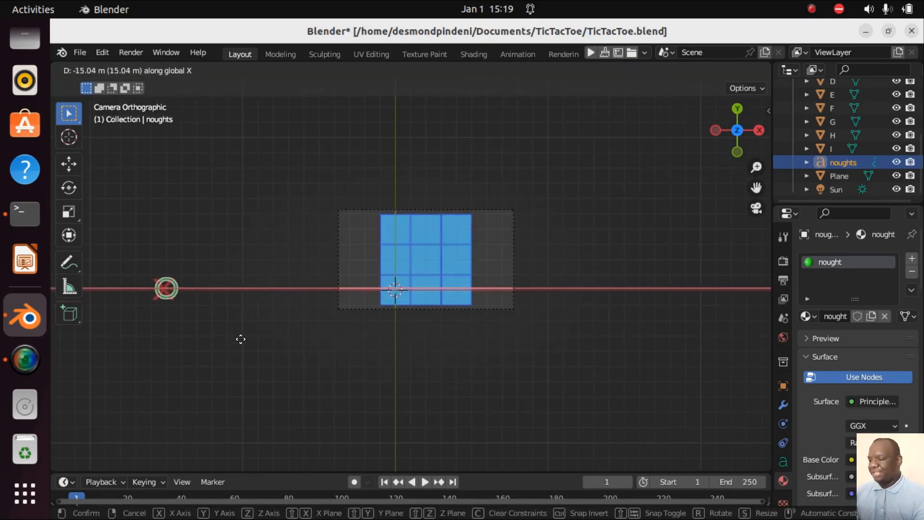
pyautogui.click(474, 260)
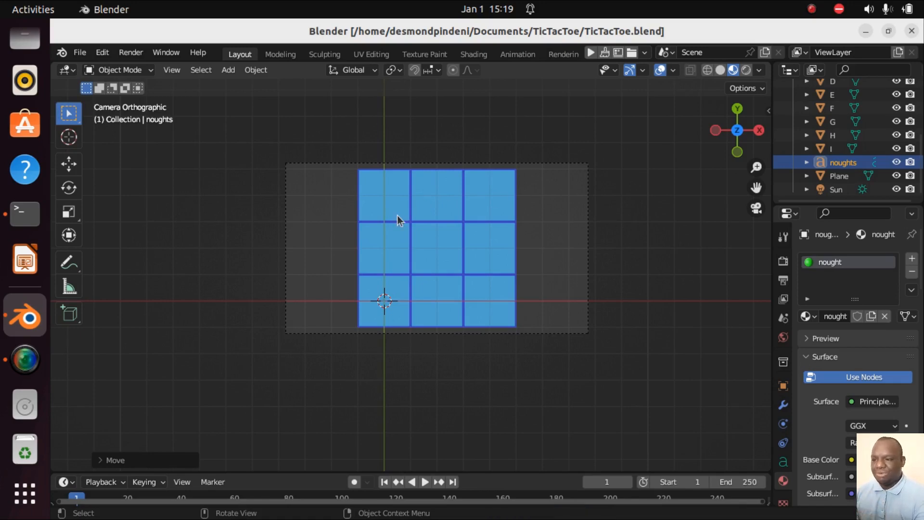
# Step: Select board cell A, then the Camera, and open its GameController trait script in Kode Studio
pyautogui.click(383, 194)
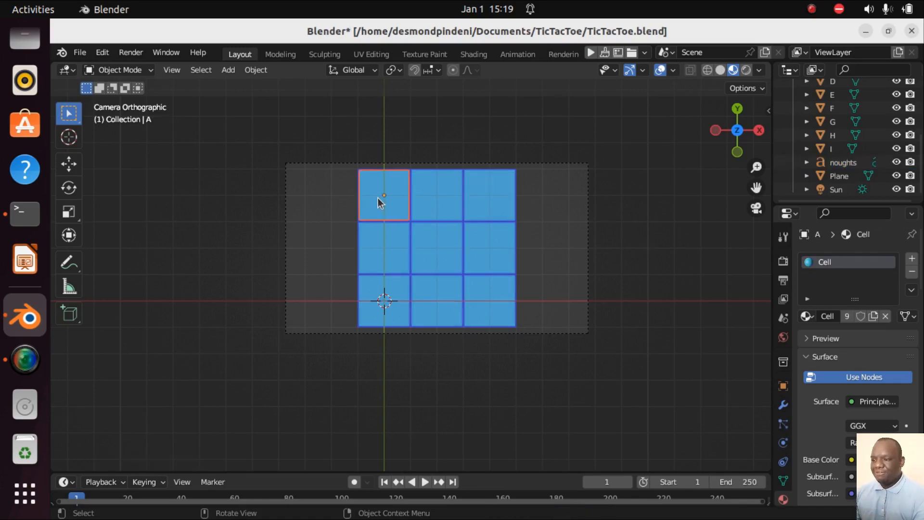
pyautogui.click(436, 195)
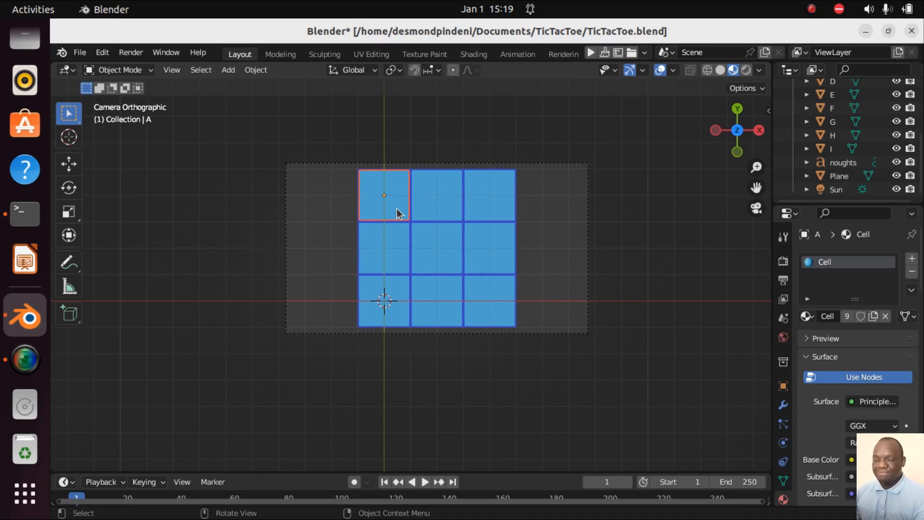
pyautogui.moveTo(543, 160)
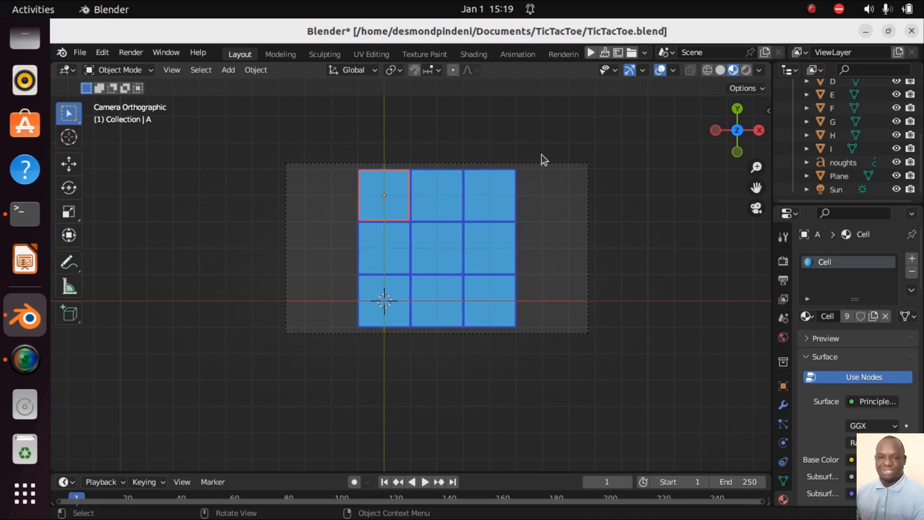
pyautogui.moveTo(867, 177)
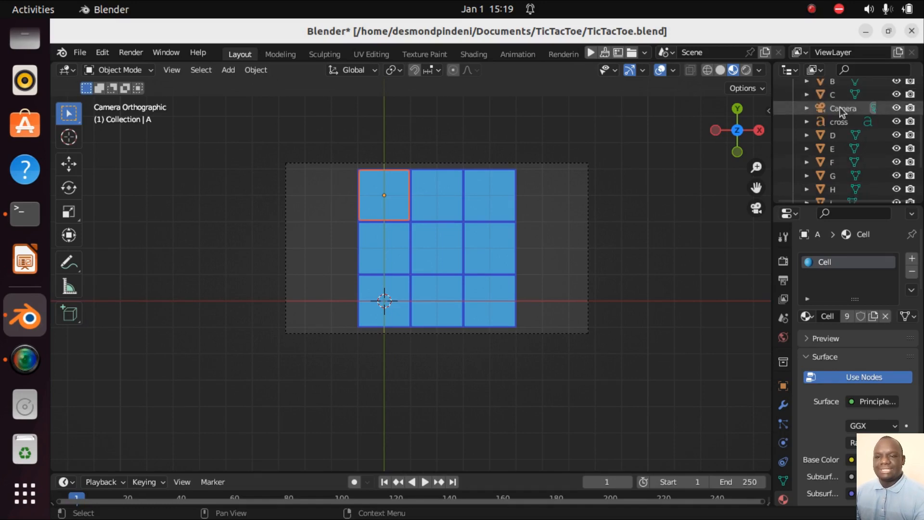
pyautogui.click(844, 108)
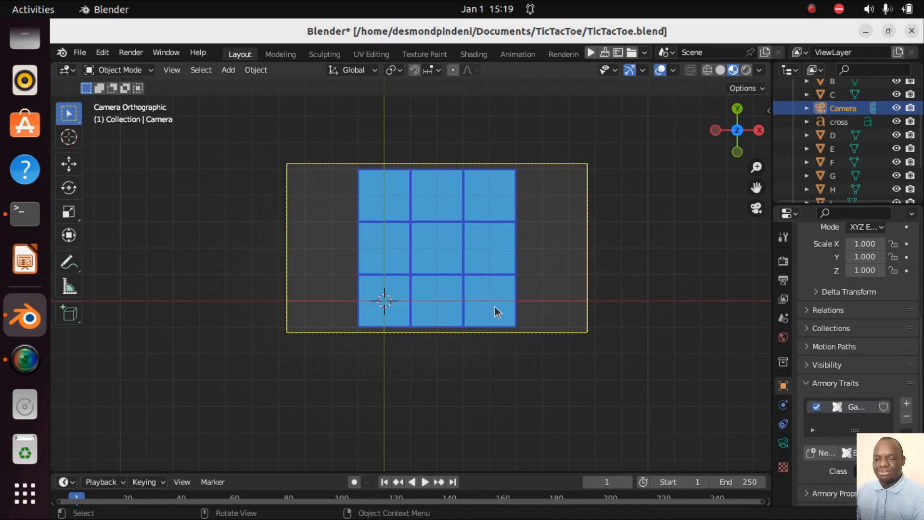
pyautogui.click(24, 360)
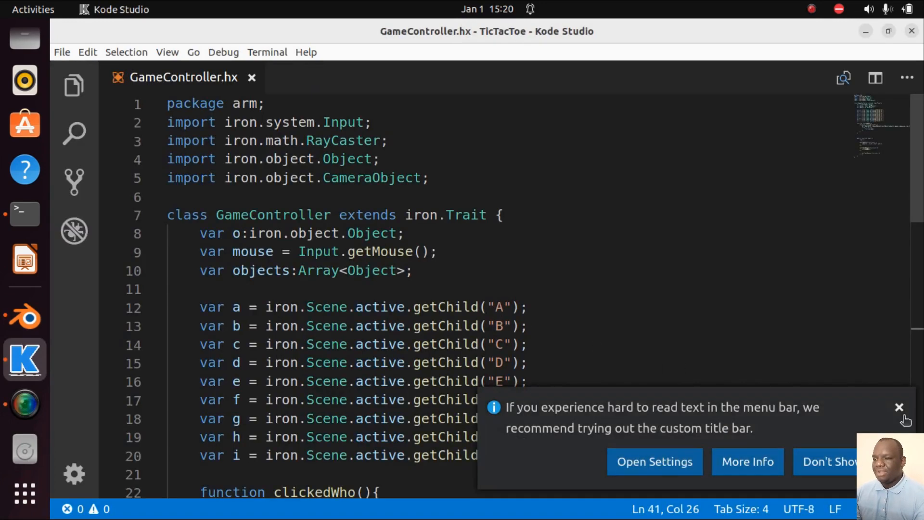
# Step: Dismiss the title bar tip and scroll down to clickedWho's trace(o.name) line
pyautogui.click(898, 407)
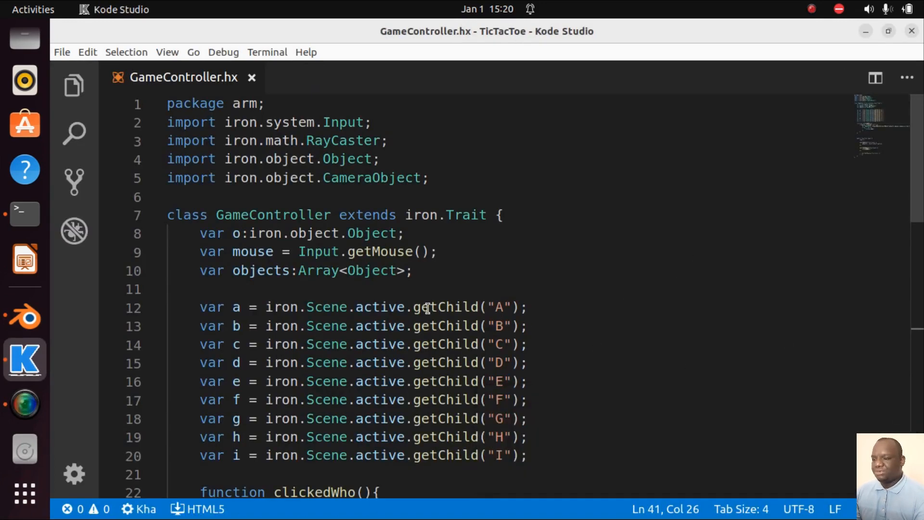
pyautogui.scroll(-3)
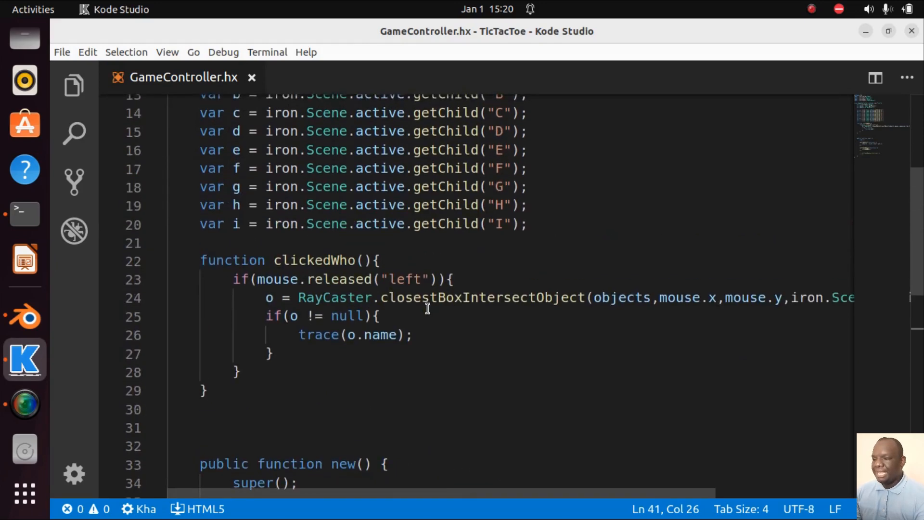
pyautogui.scroll(-3)
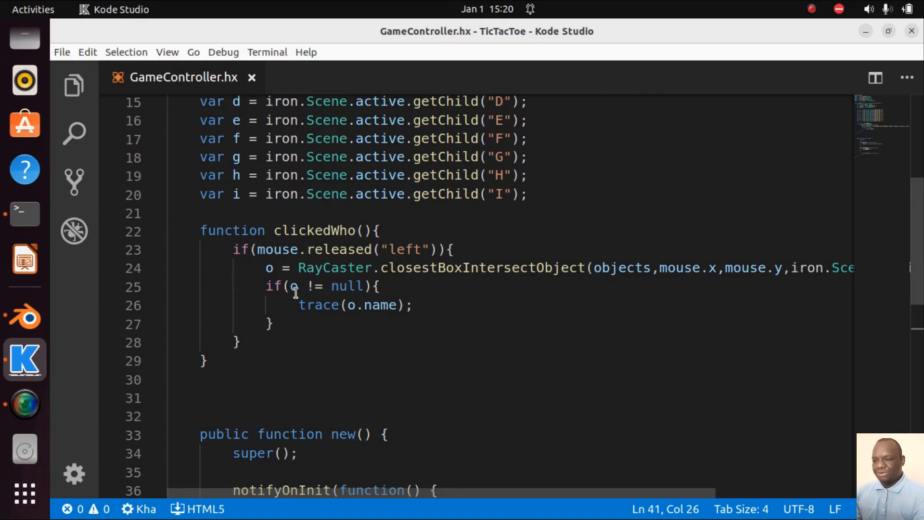
pyautogui.moveTo(330, 298)
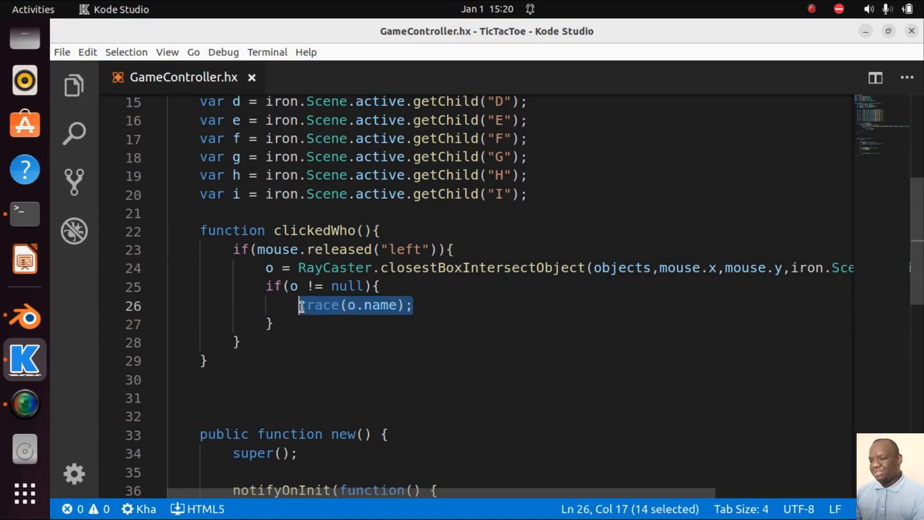
# Step: Replace the trace call with iron.Scene.active.spawnObject("cross"
pyautogui.press('Delete')
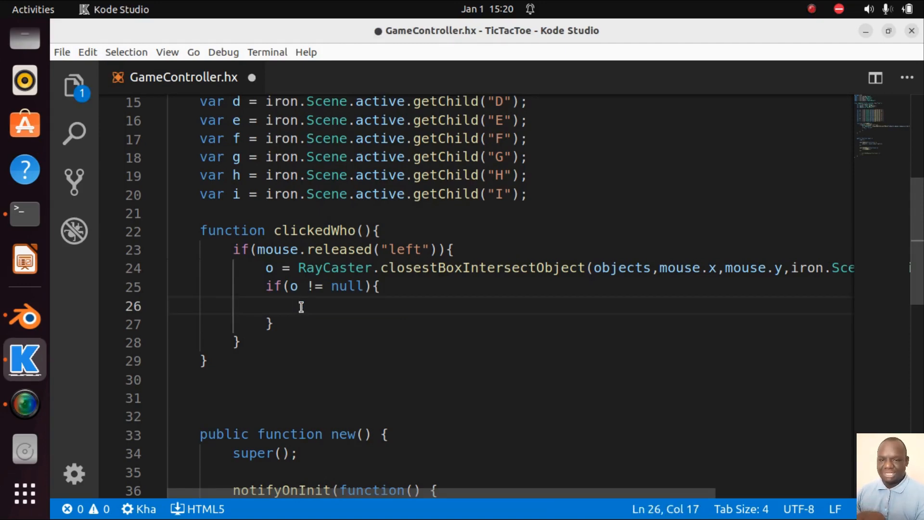
pyautogui.write('iro')
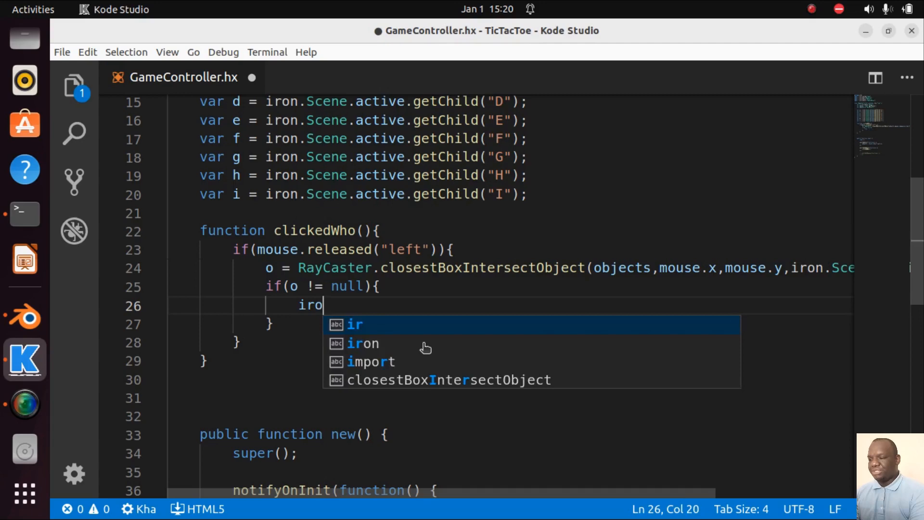
pyautogui.write('n.Sce')
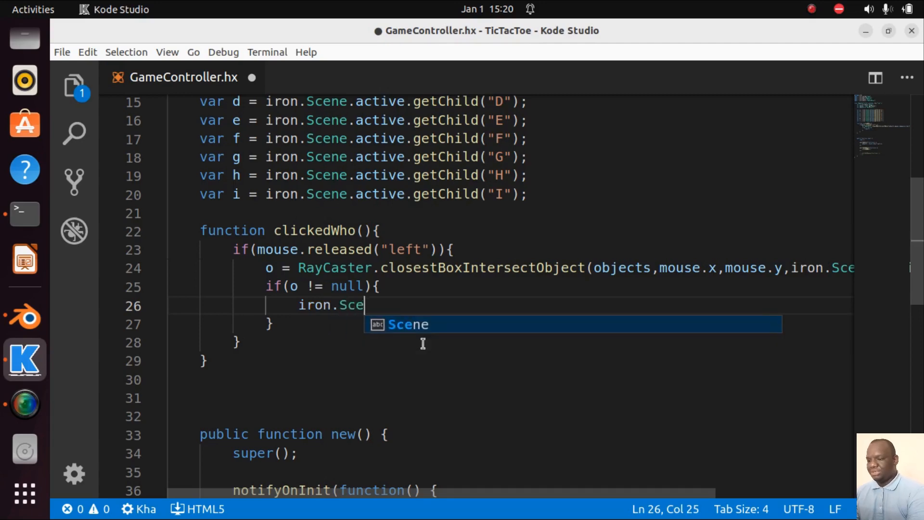
pyautogui.write('ne.active.')
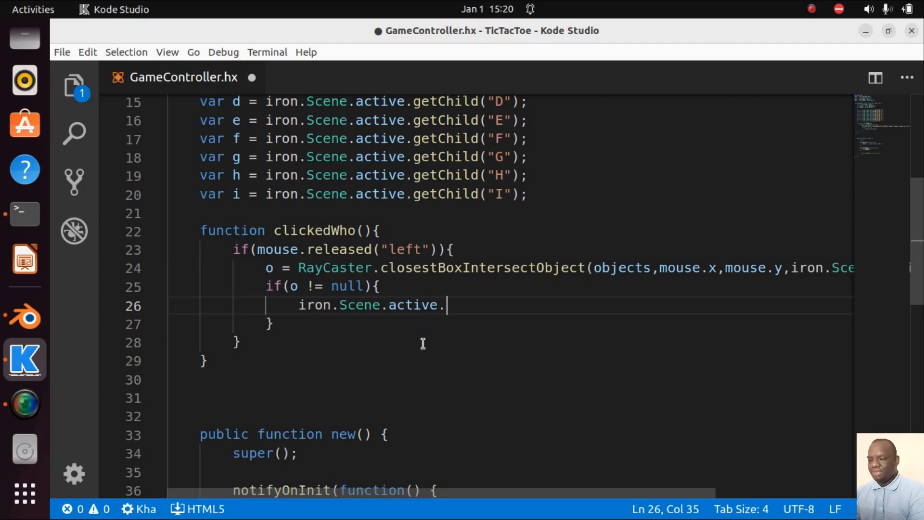
pyautogui.write('spwa')
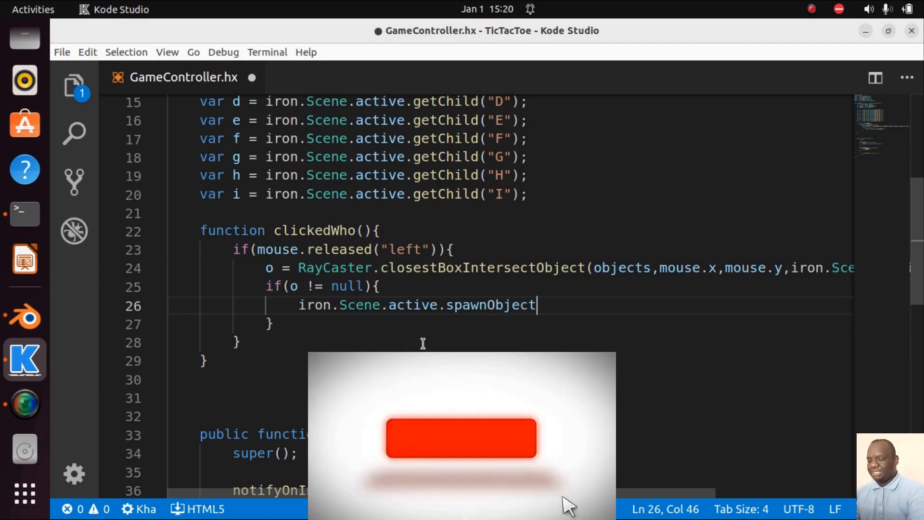
pyautogui.write('()')
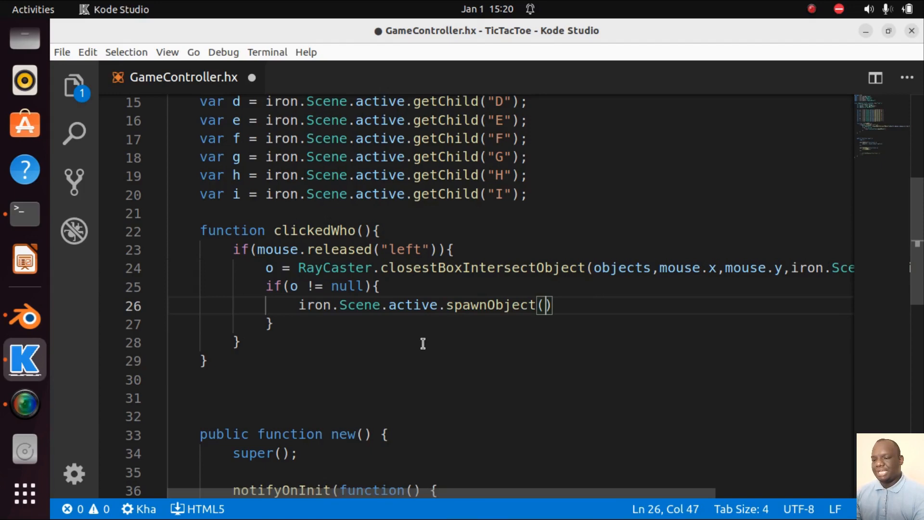
pyautogui.write('"')
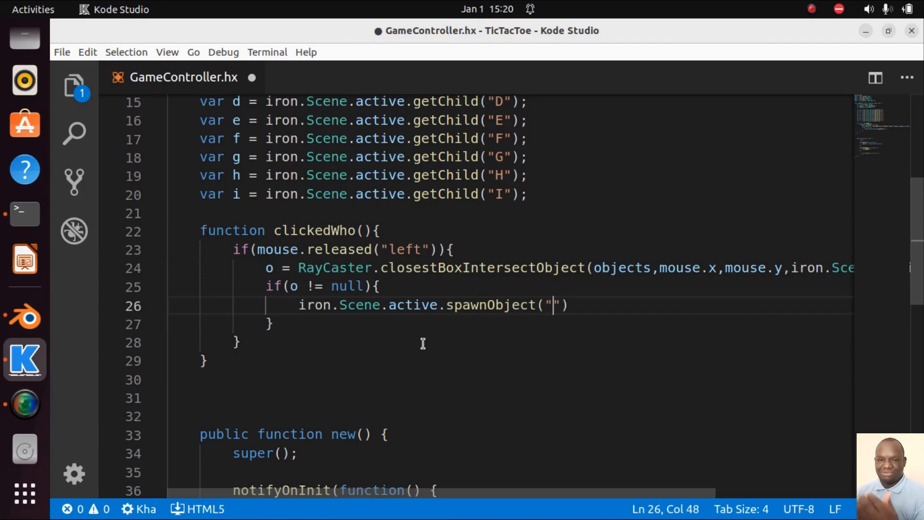
pyautogui.write('cr')
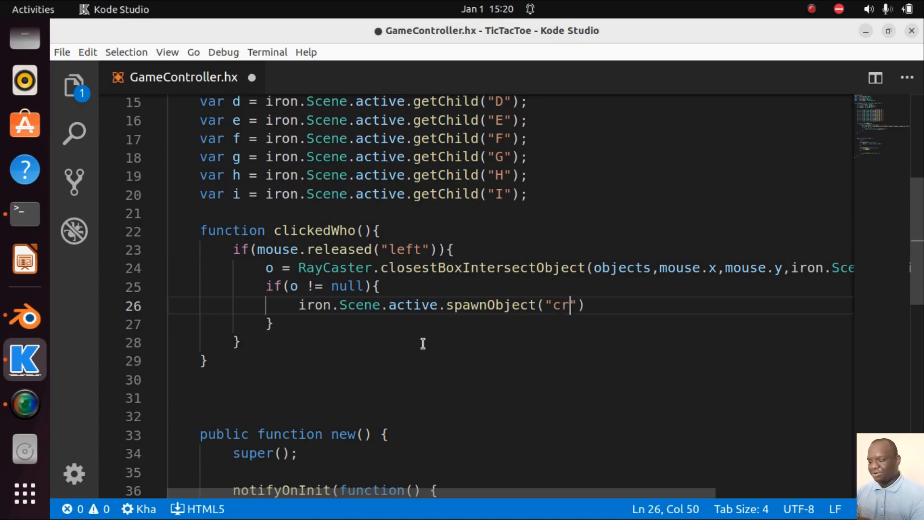
pyautogui.write('oss')
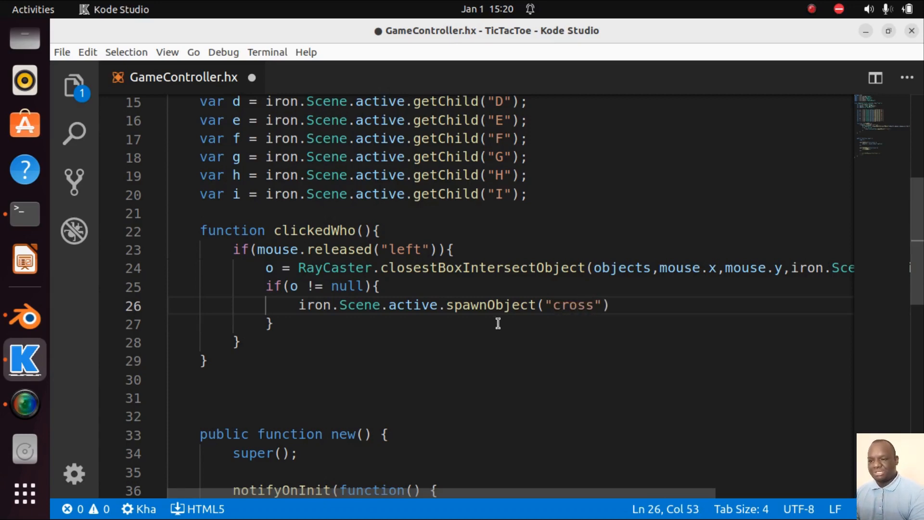
# Step: Finish the spawn call with null and an empty function(cross:iron.object.Object) callback
pyautogui.click(24, 316)
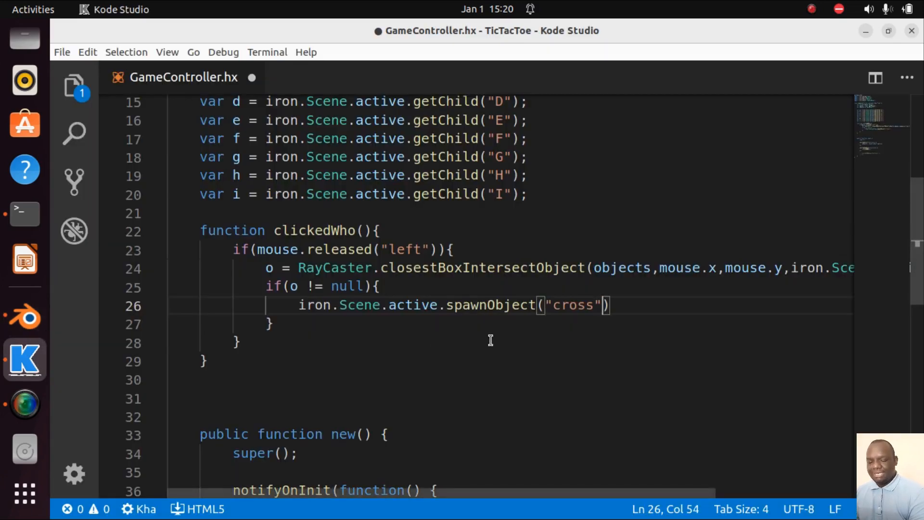
pyautogui.write(',nu;')
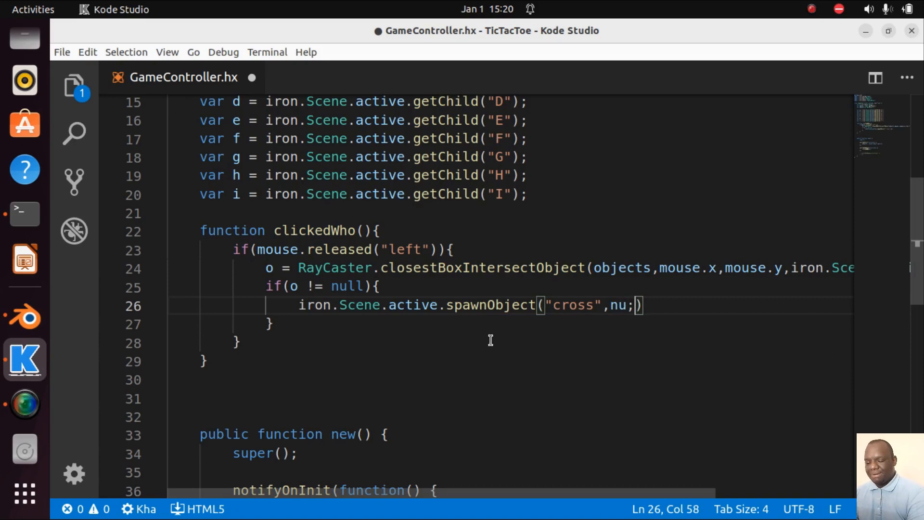
pyautogui.write('ll,')
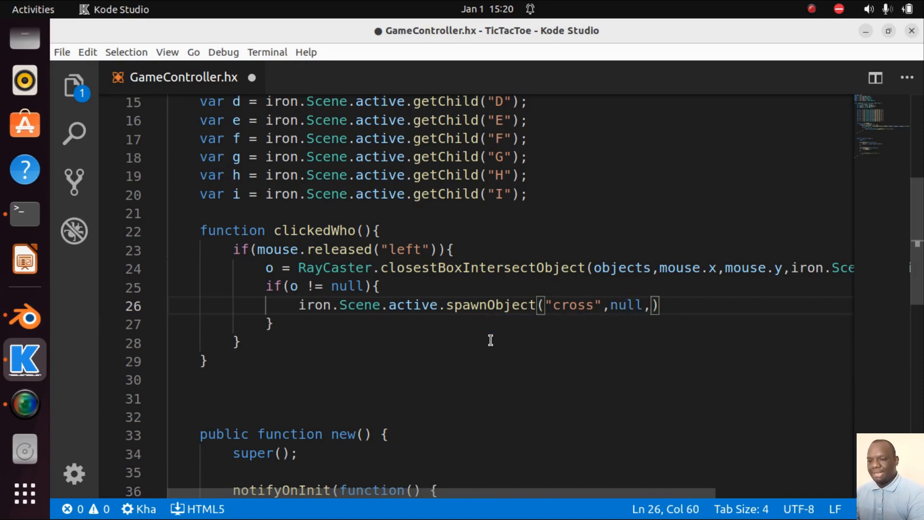
pyautogui.write('fuctio')
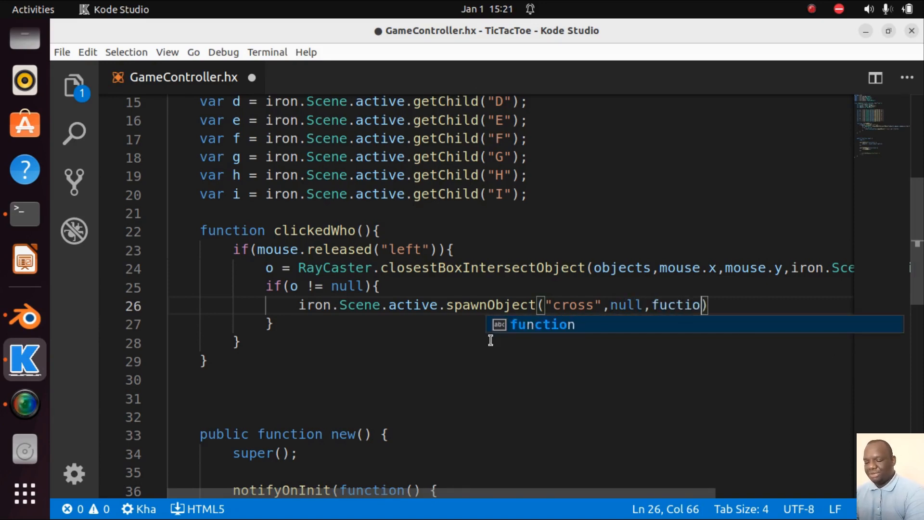
pyautogui.press('BackSpace')
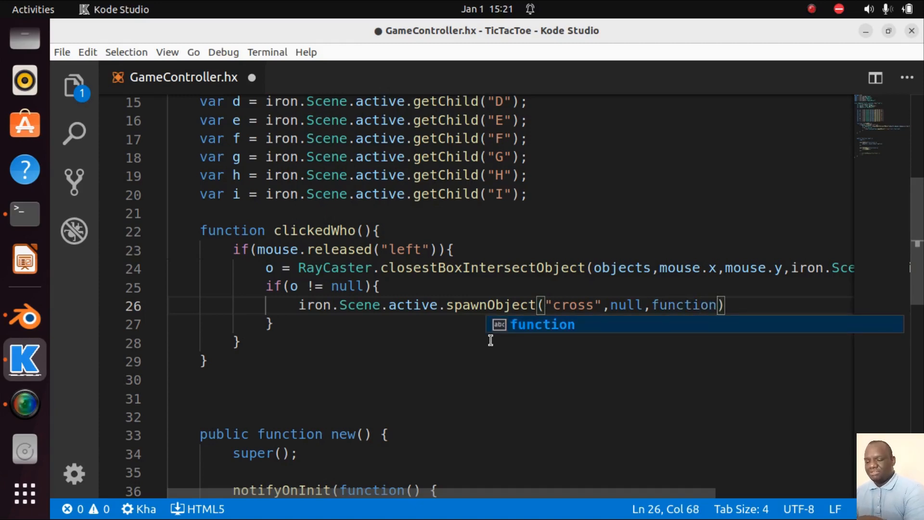
pyautogui.write('(')
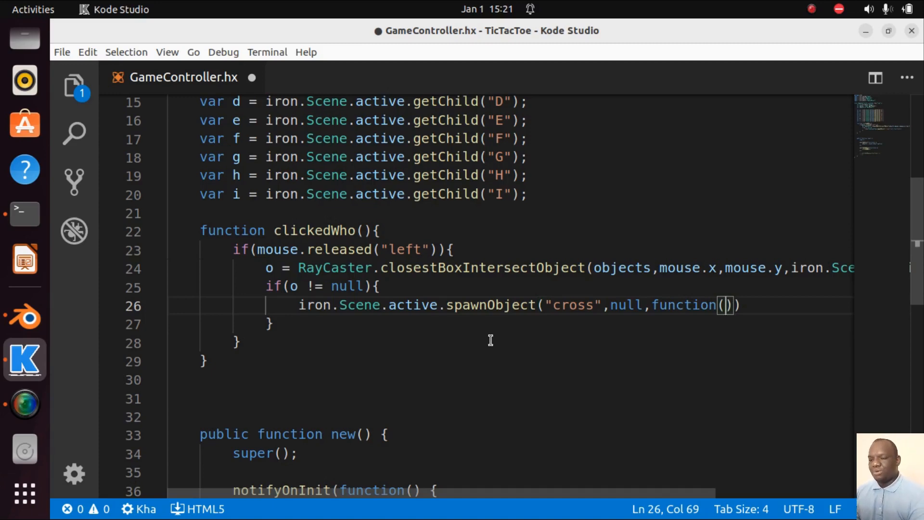
pyautogui.write('cross:')
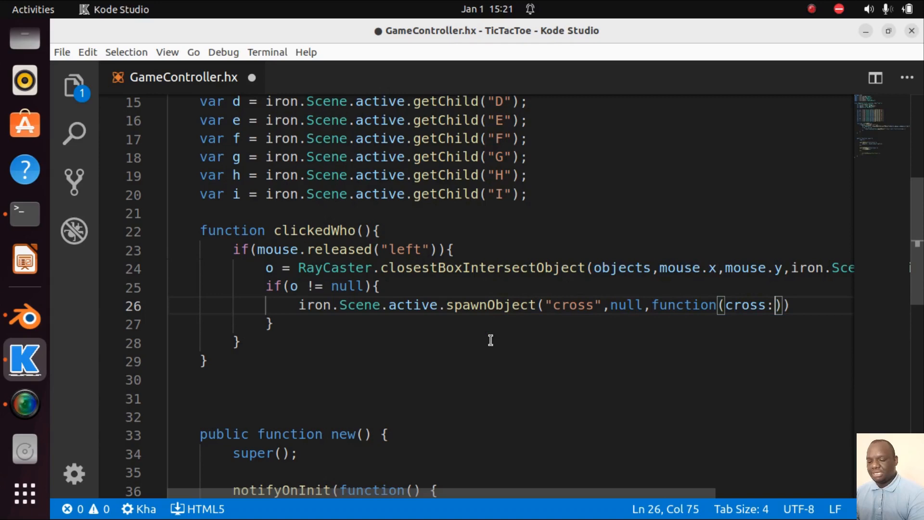
pyautogui.write('iron.')
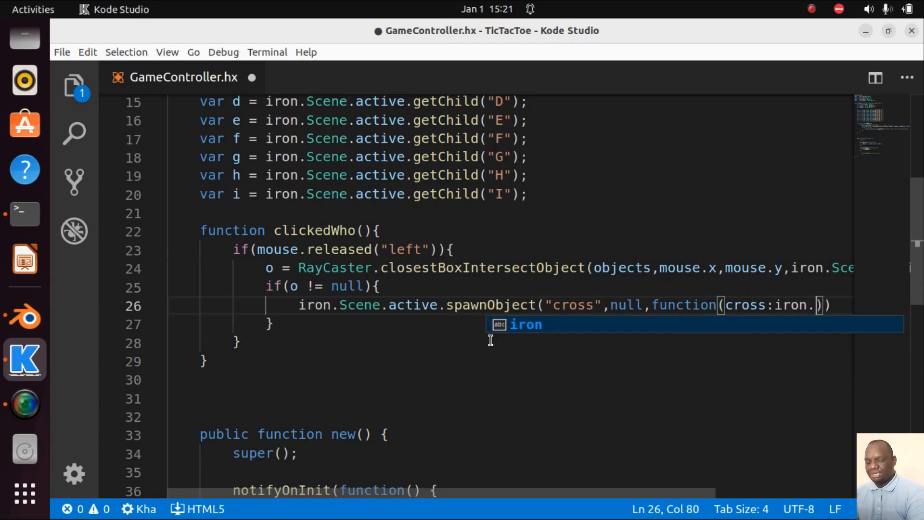
pyautogui.write('object.')
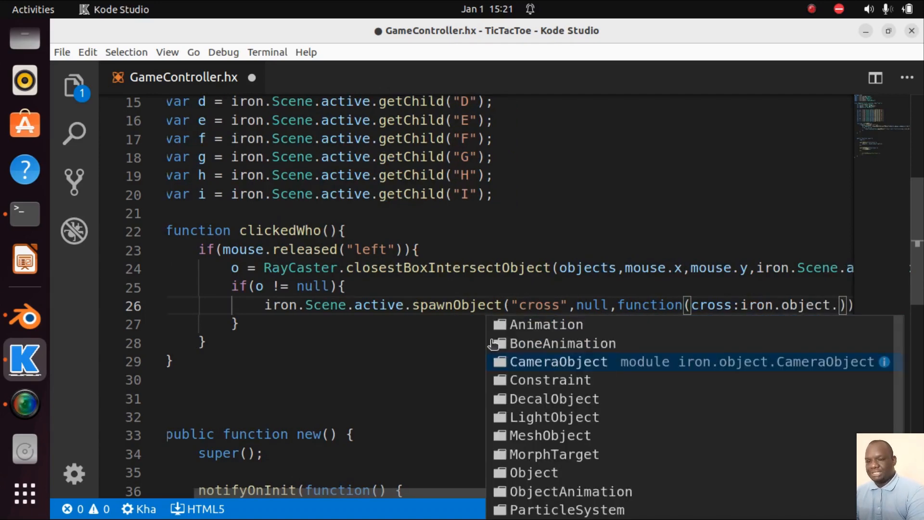
pyautogui.write('Object')
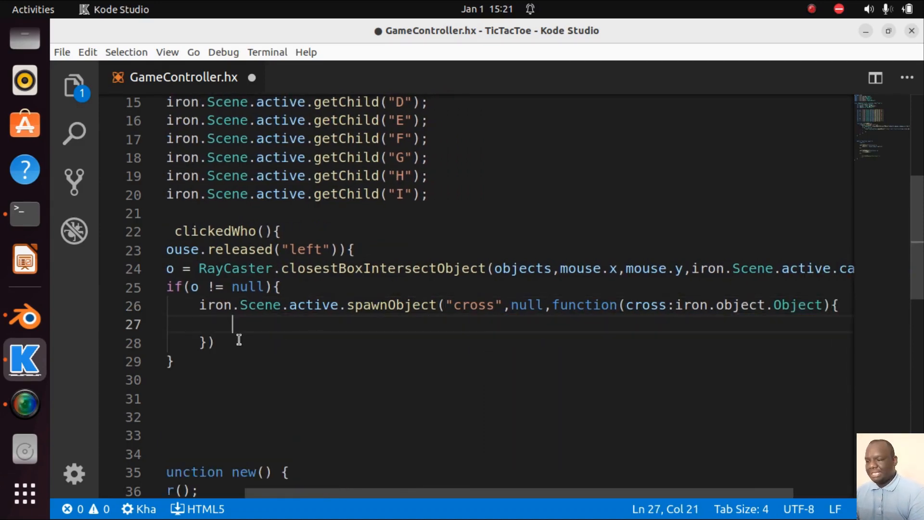
pyautogui.write(';')
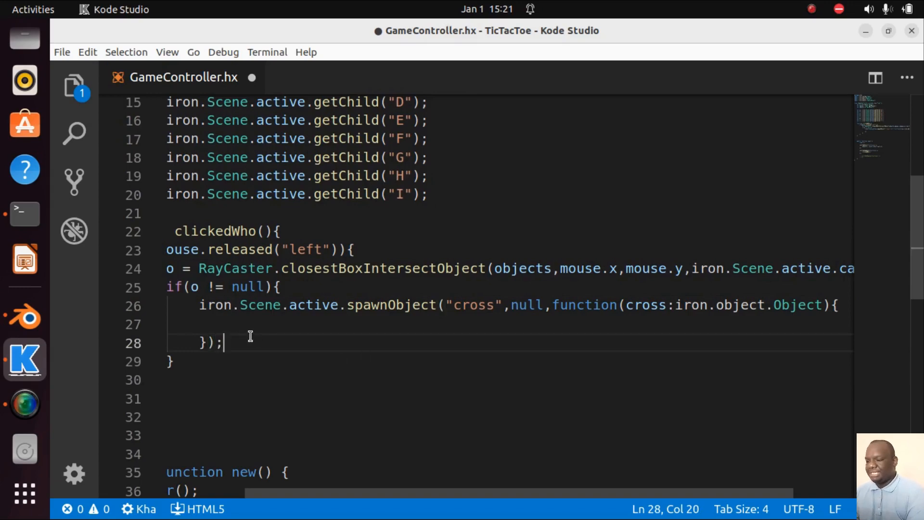
pyautogui.press('ctrl+shift+i')
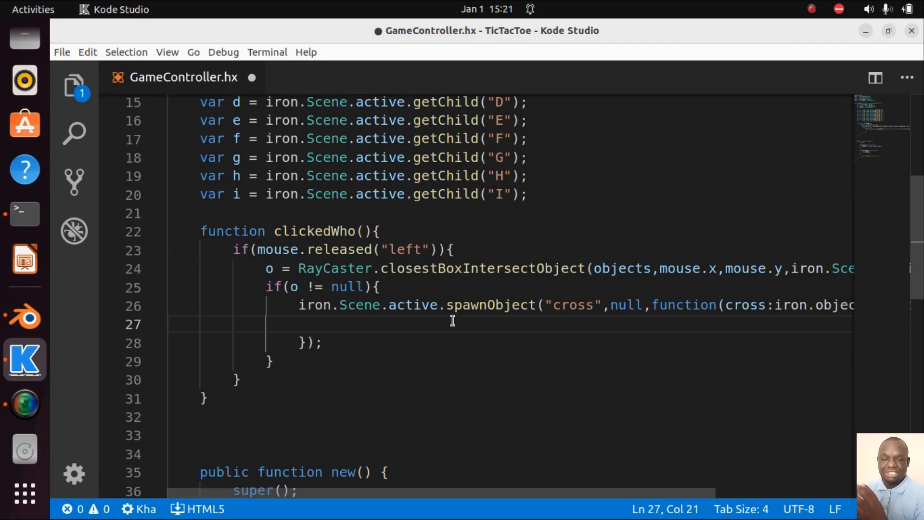
pyautogui.moveTo(440, 354)
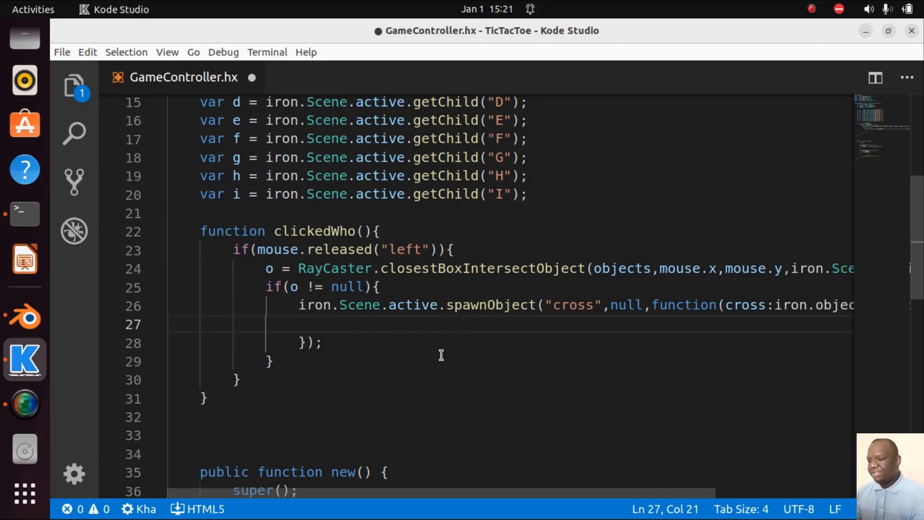
# Step: Type cross.transform.loc.set(o.transform.loc.x, o.transform.loc.y, 0); inside the spawn callback
pyautogui.write('x')
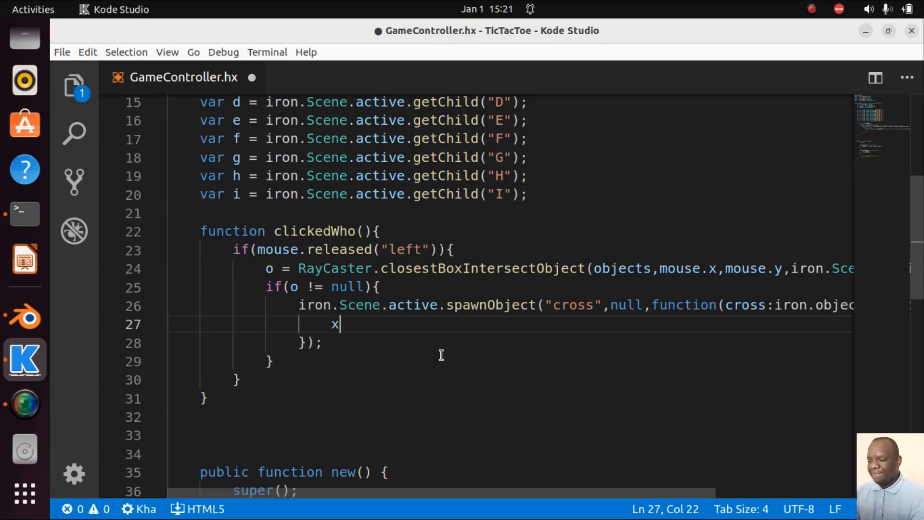
pyautogui.write('ro')
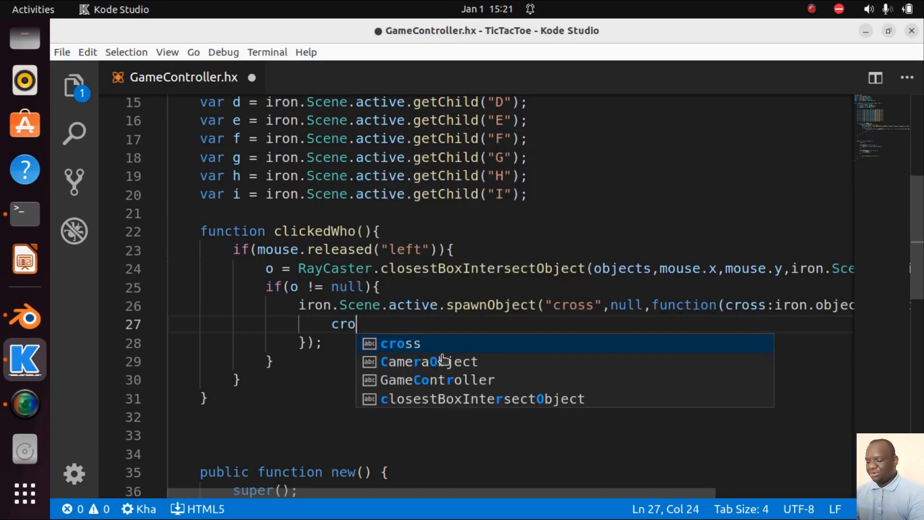
pyautogui.write('ss.tra')
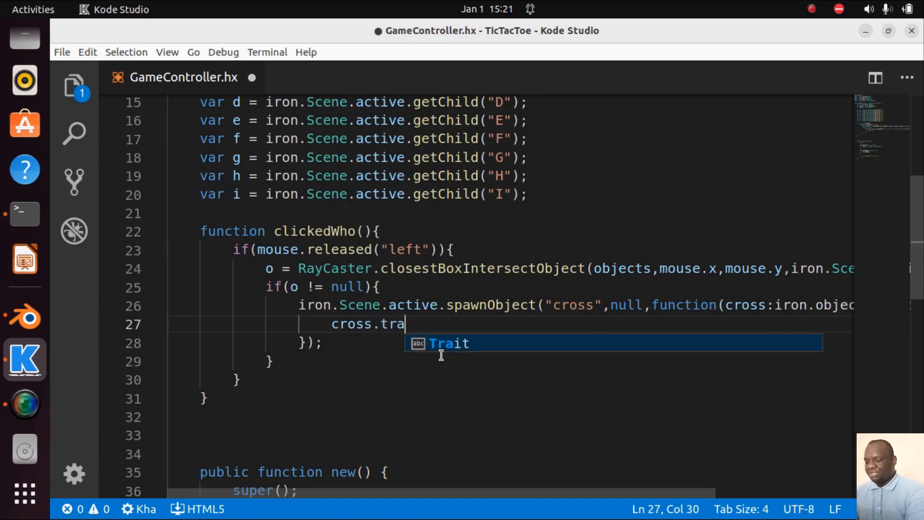
pyautogui.write('nsform')
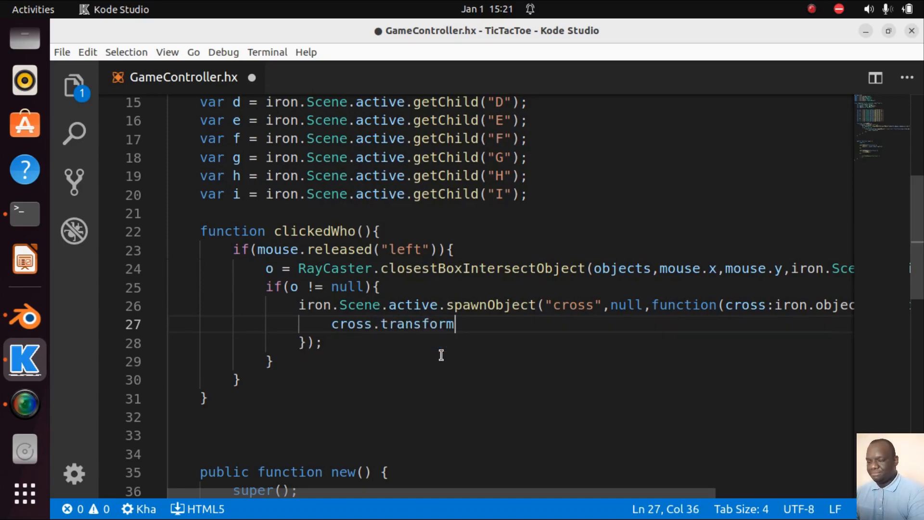
pyautogui.write('.loc.s')
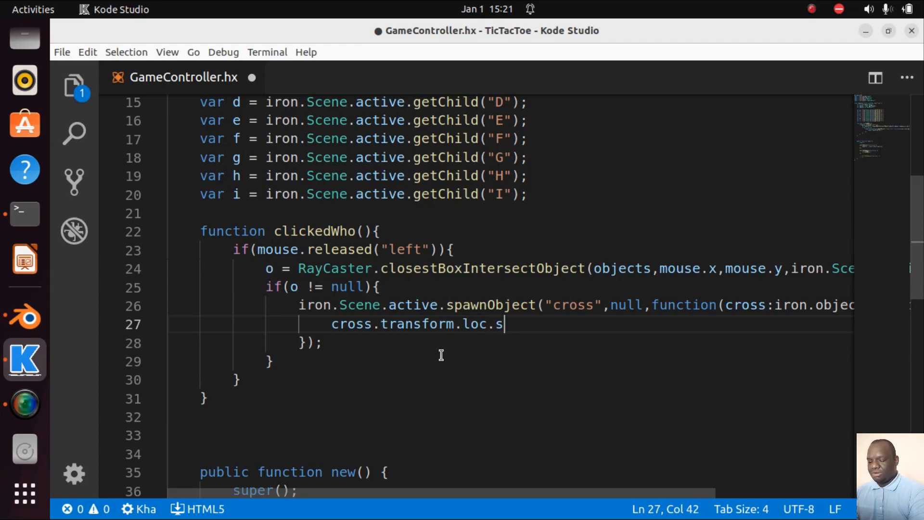
pyautogui.write('et(')
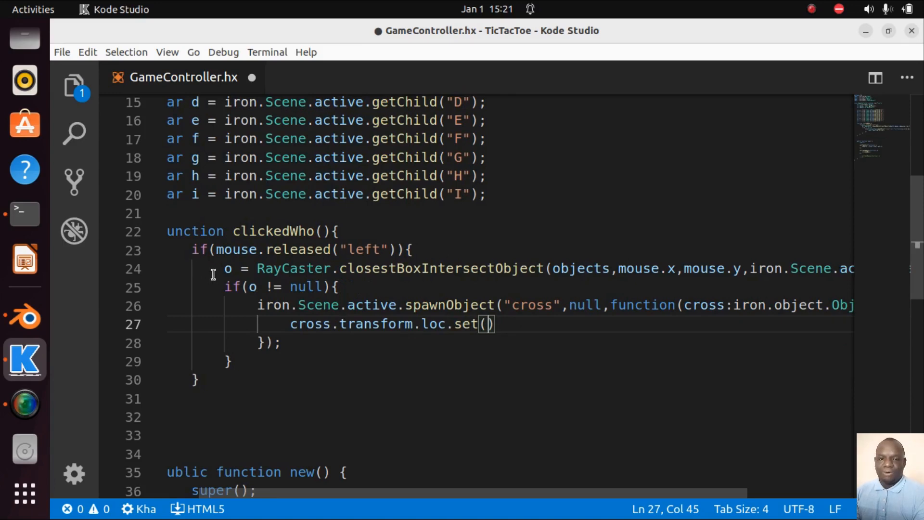
pyautogui.write('o.')
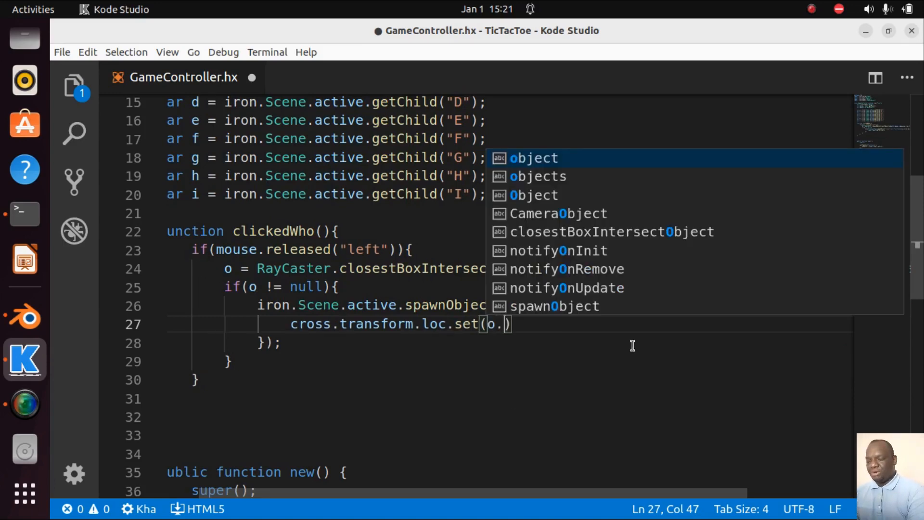
pyautogui.write('transform.loc.x')
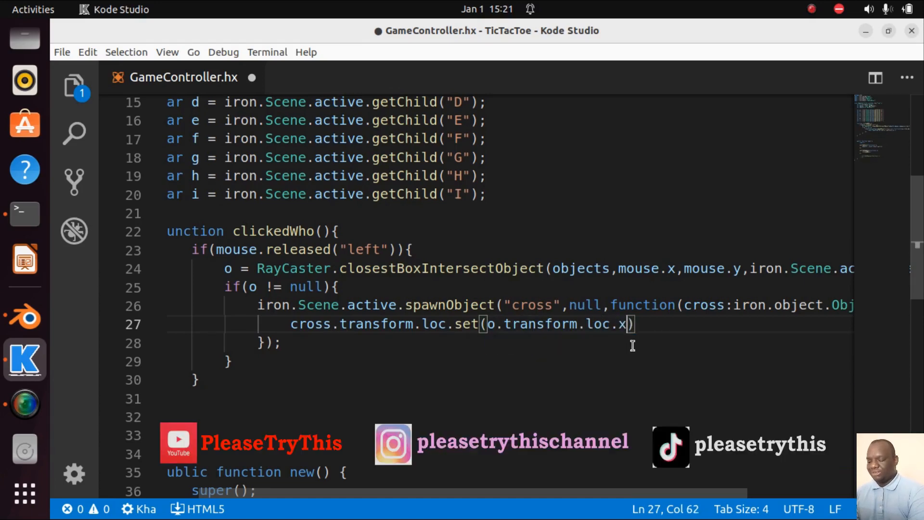
pyautogui.write(',')
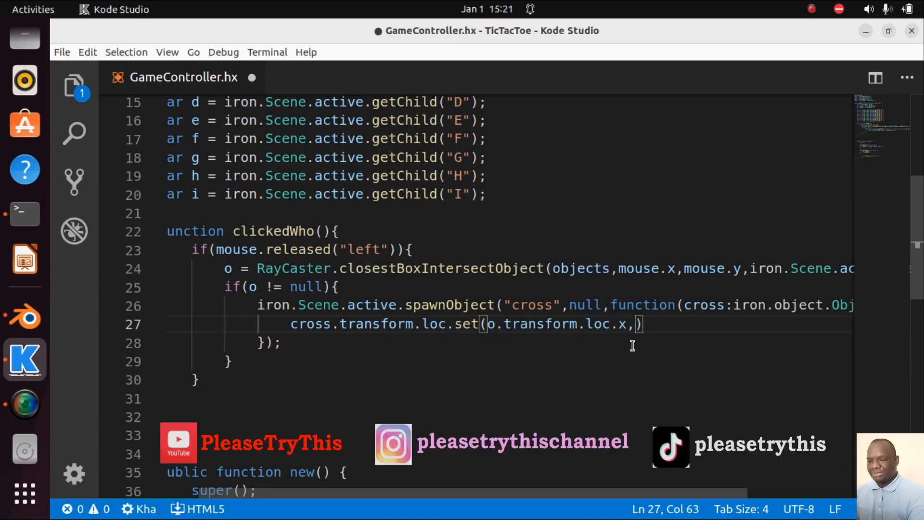
pyautogui.write('o.t')
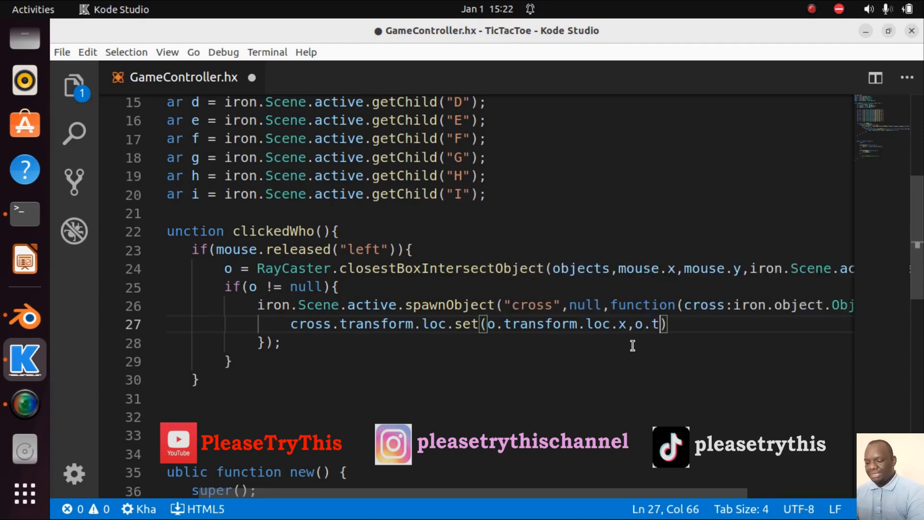
pyautogui.write('ransform.loc')
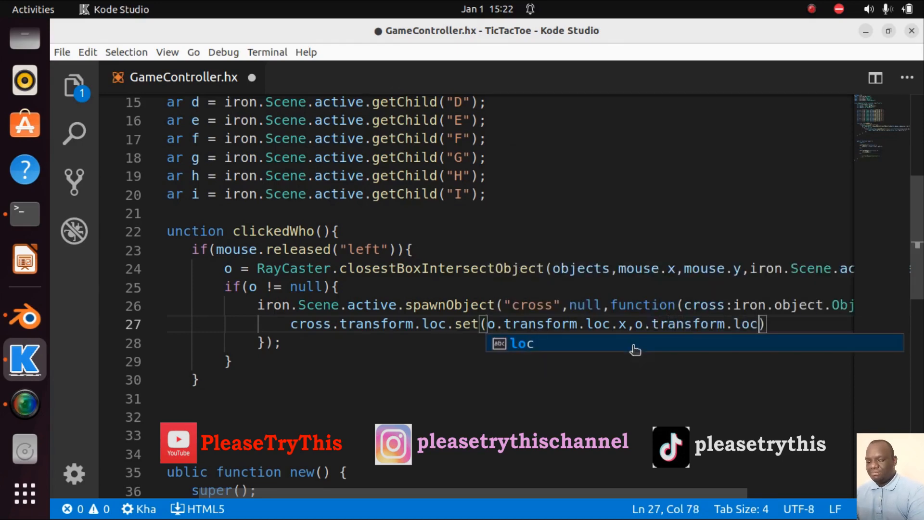
pyautogui.write('.y,')
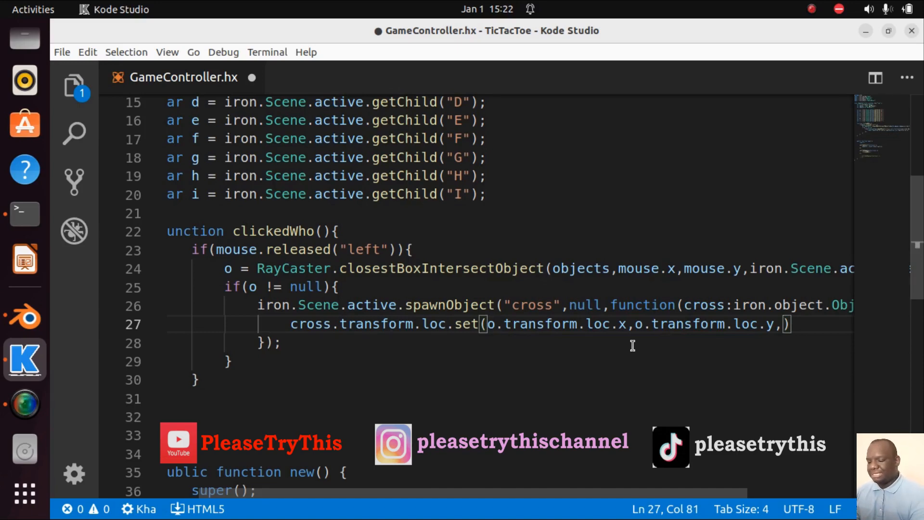
pyautogui.write('0')
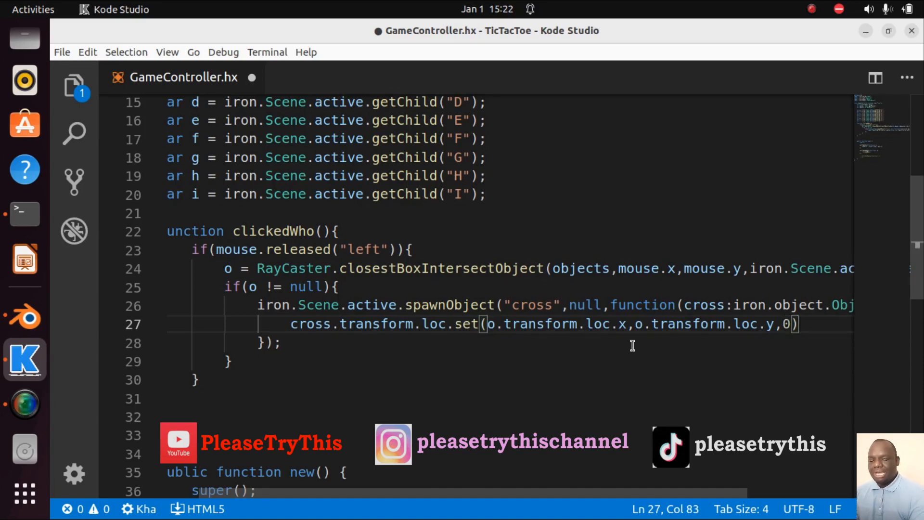
pyautogui.write(';')
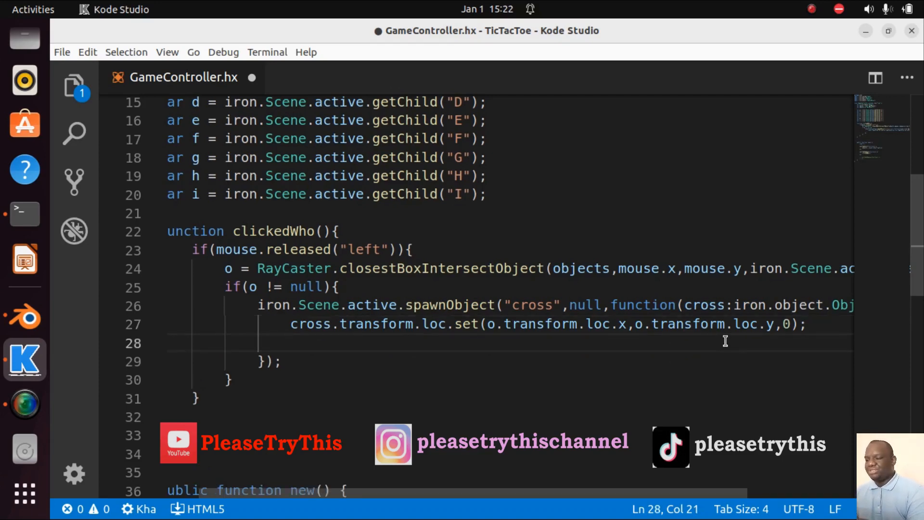
# Step: Add cross.transform.buildMatrix(); below the location line and return to Blender
pyautogui.write('cross')
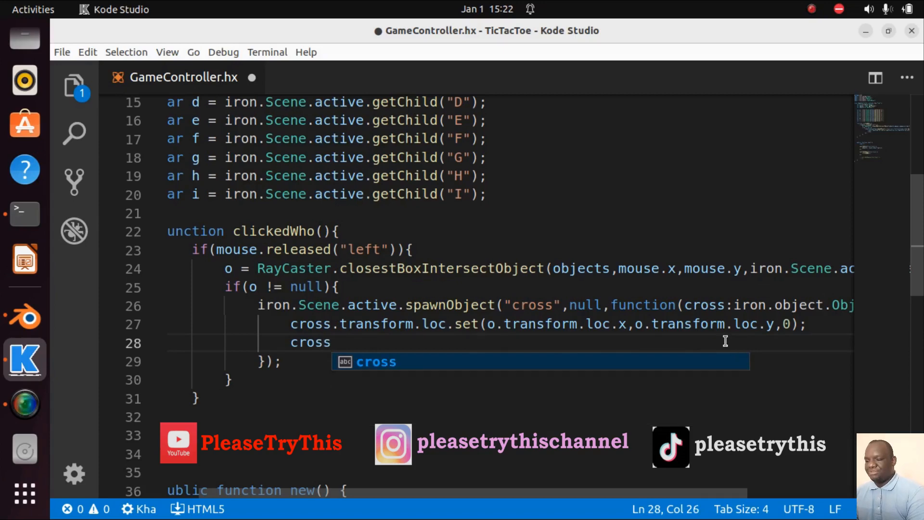
pyautogui.write('.tran')
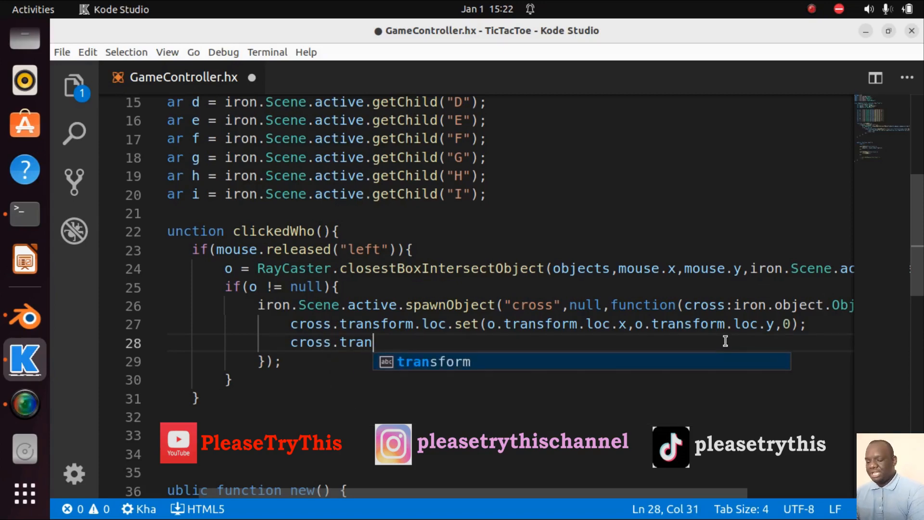
pyautogui.write('sform.build')
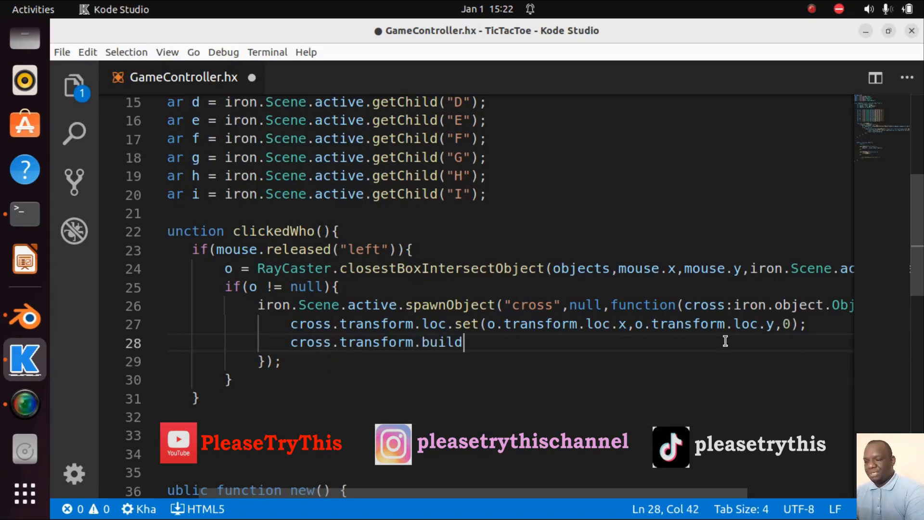
pyautogui.write('Matrix')
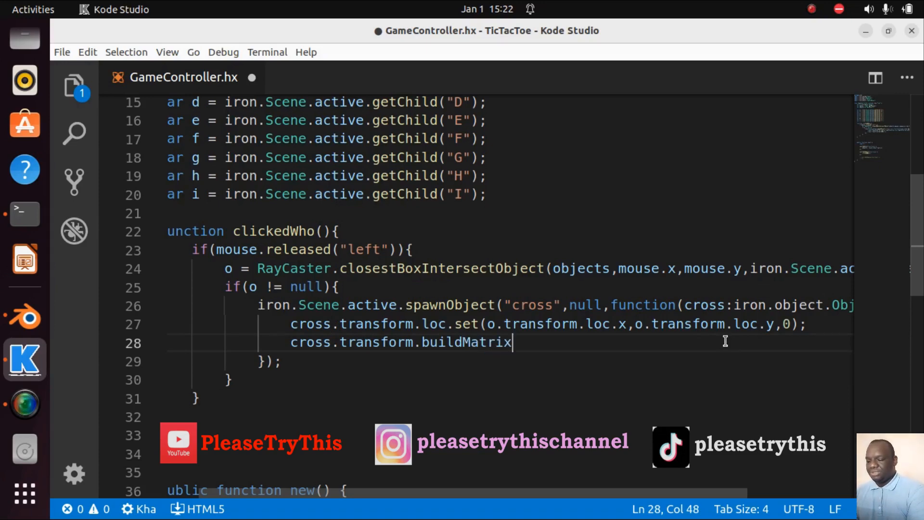
pyautogui.write('();')
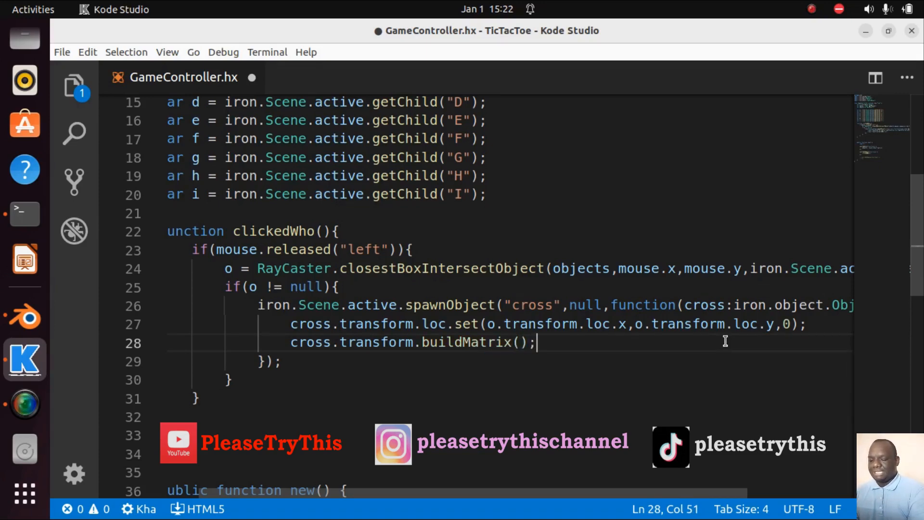
pyautogui.scroll(-3)
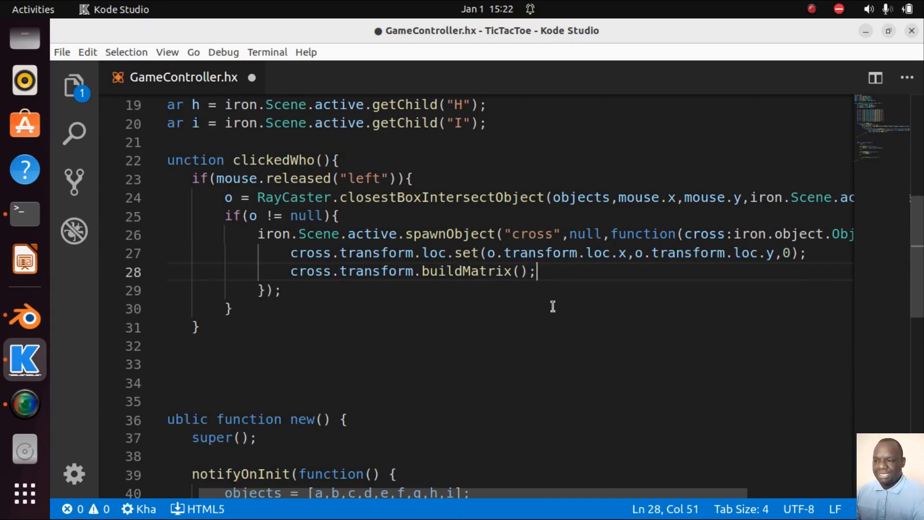
pyautogui.moveTo(508, 266)
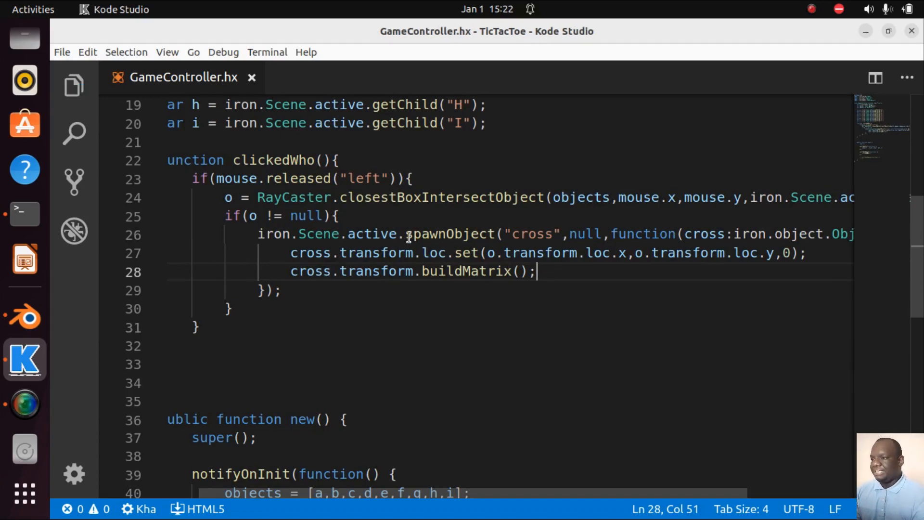
pyautogui.click(24, 316)
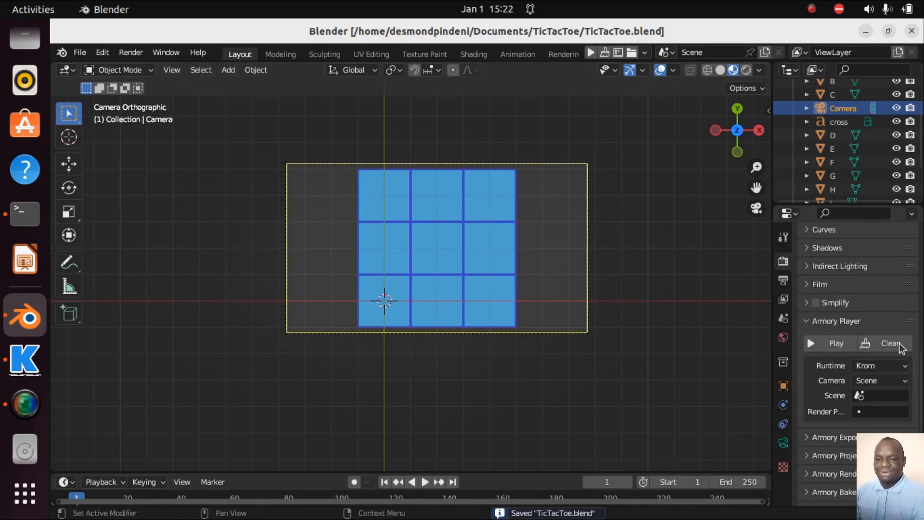
# Step: Press Play in Render Properties > Armory Player to run TicTacToe
pyautogui.click(835, 343)
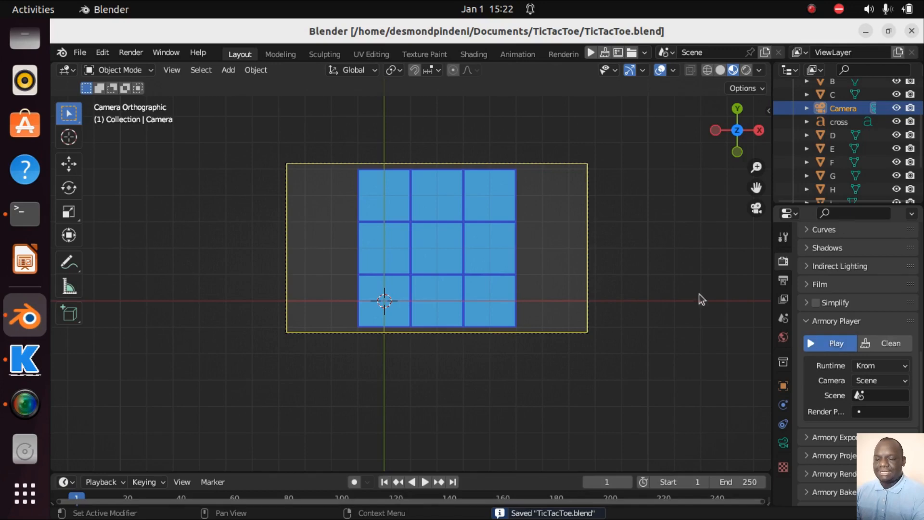
pyautogui.click(837, 344)
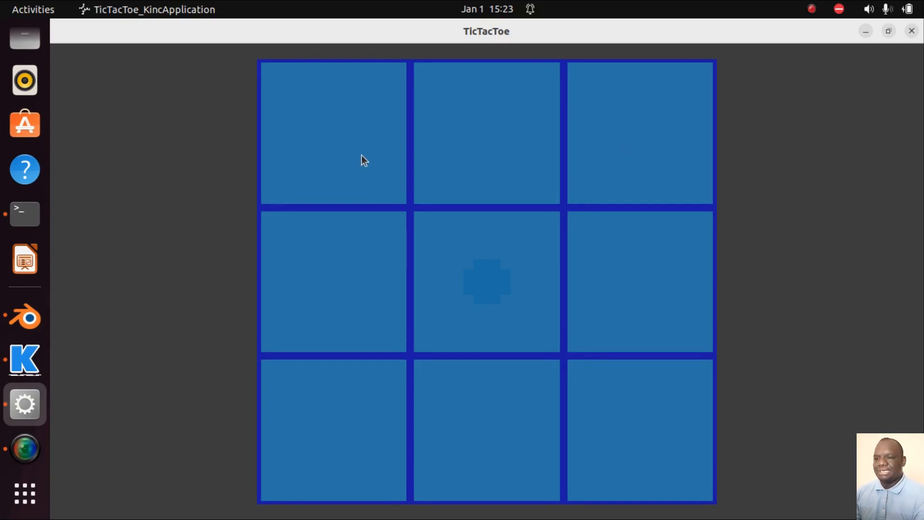
# Step: Place crosses in the top-left, top-middle, top-right and middle-left cells
pyautogui.click(333, 133)
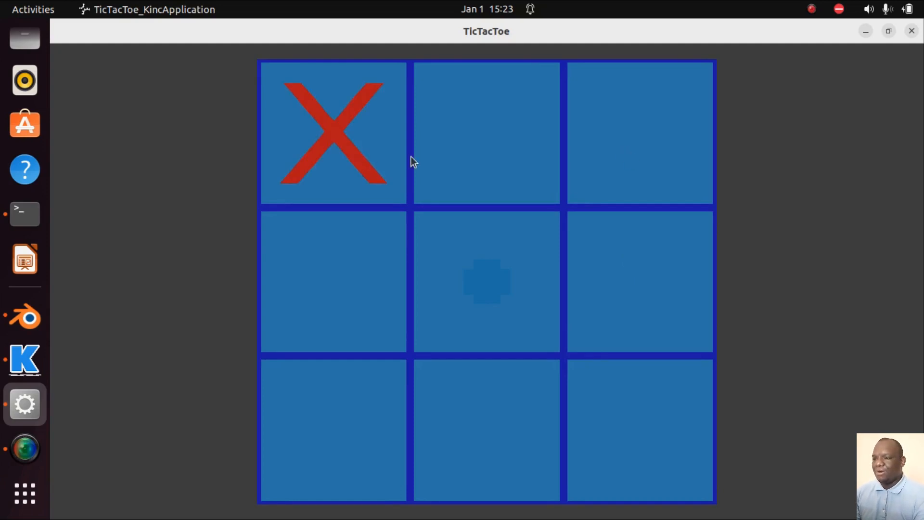
pyautogui.moveTo(499, 155)
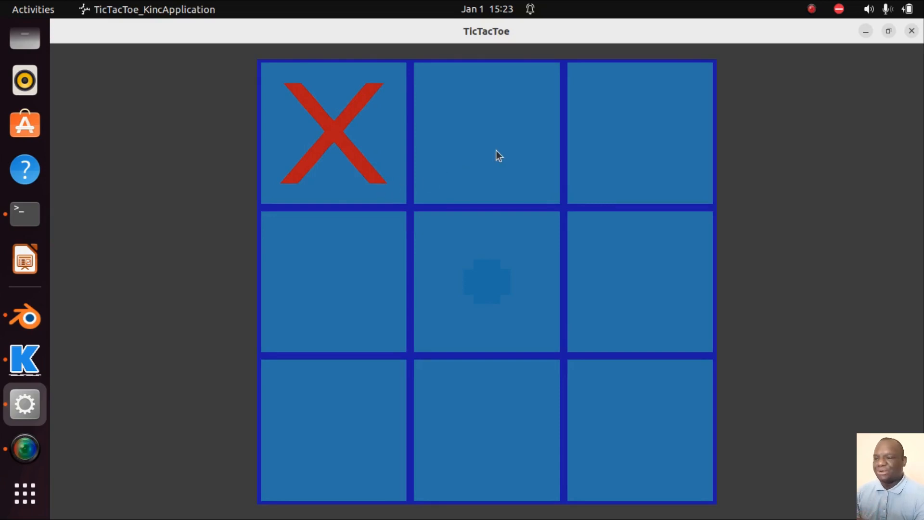
pyautogui.click(486, 133)
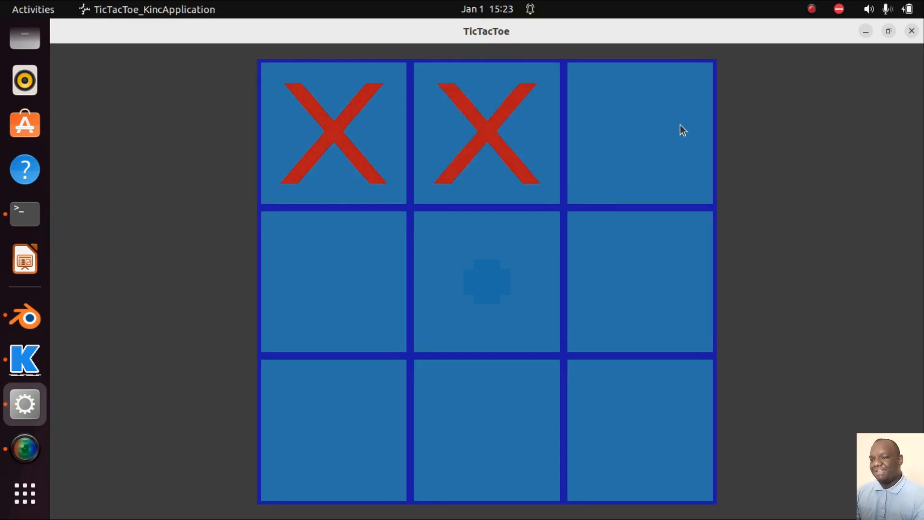
pyautogui.click(640, 133)
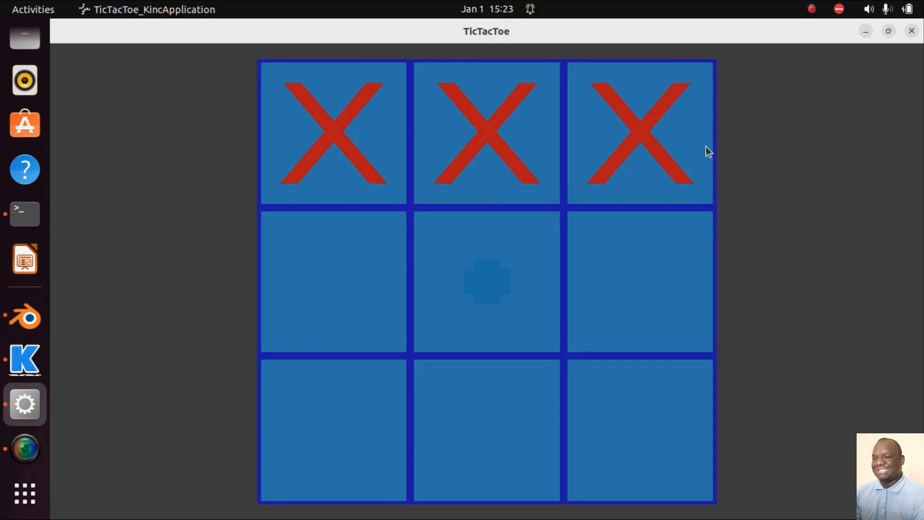
pyautogui.click(333, 282)
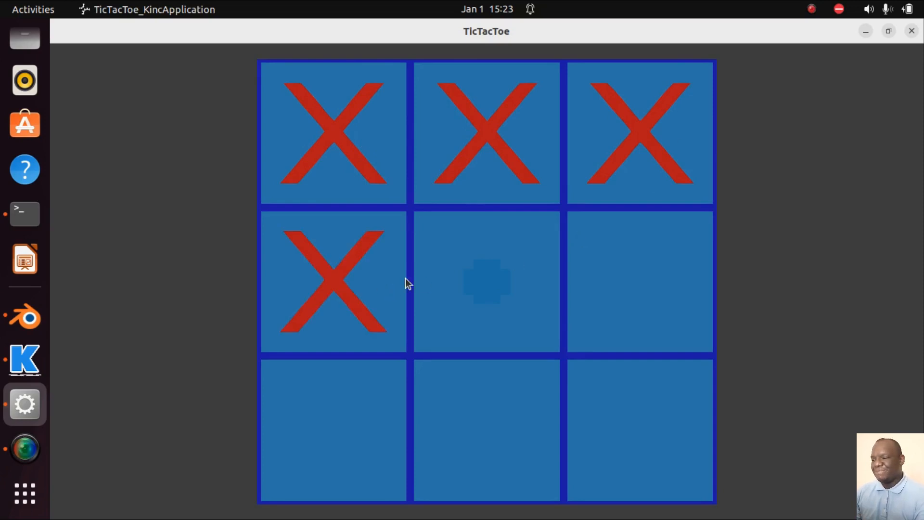